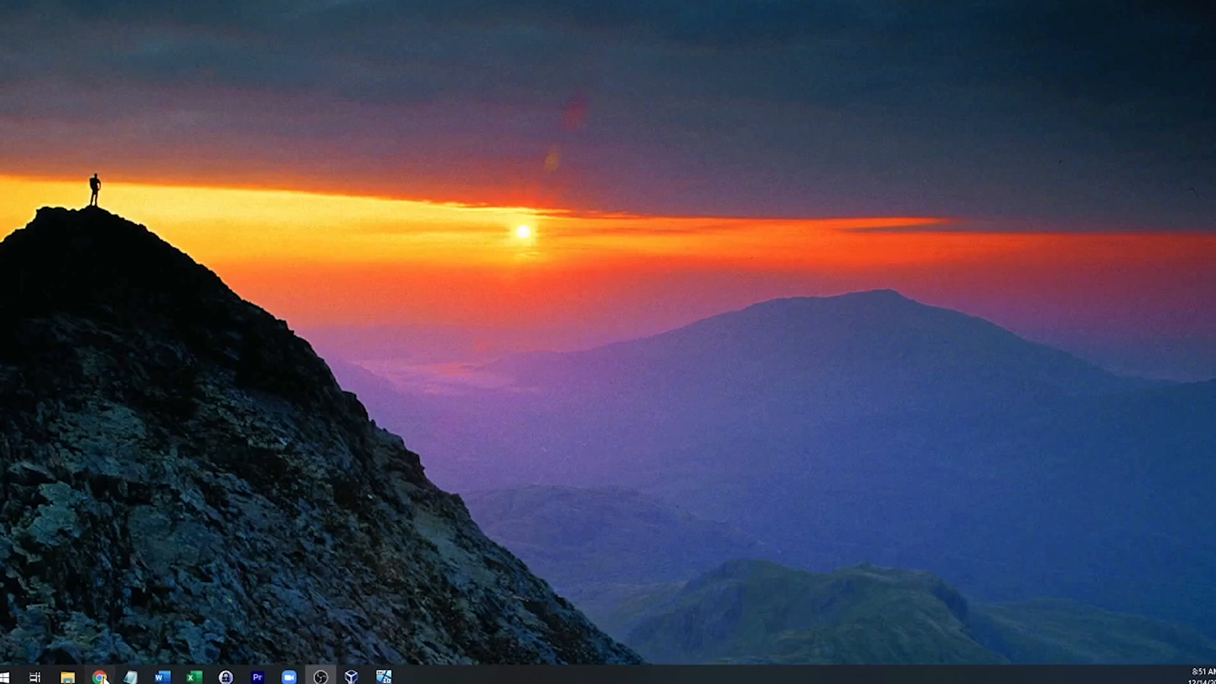
- Search Google for 'sotawatch' in Chrome and open the SOTAwatch result
click(100, 676)
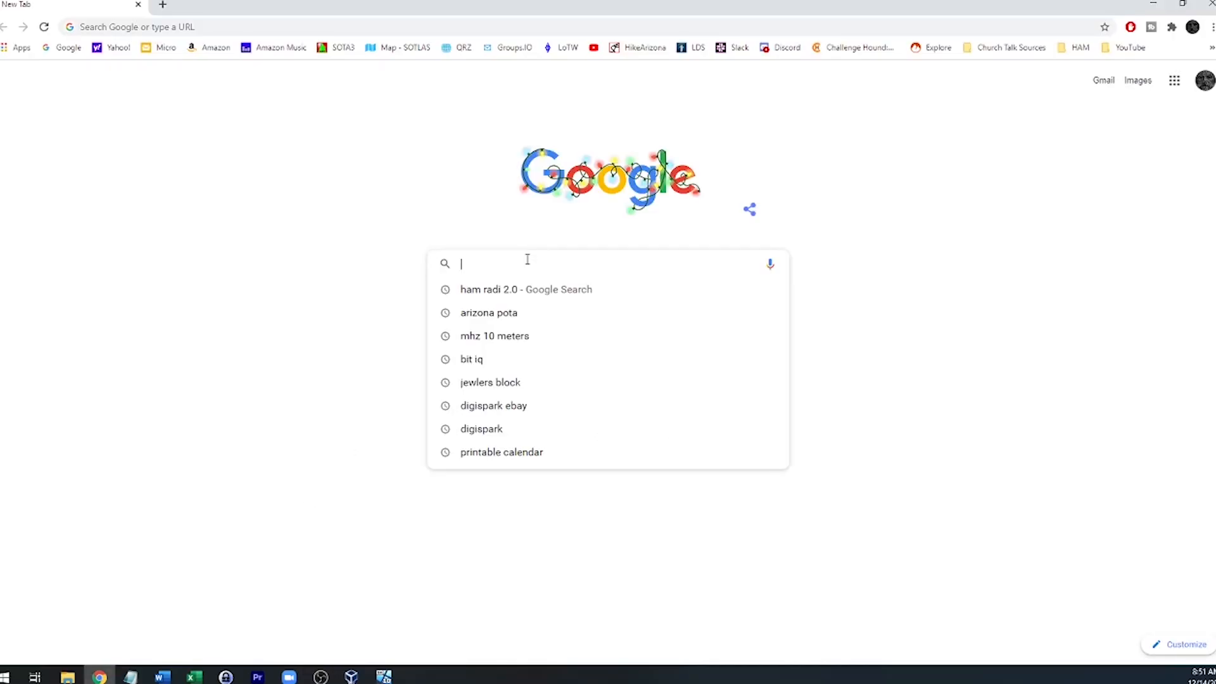
text(sotawatch)
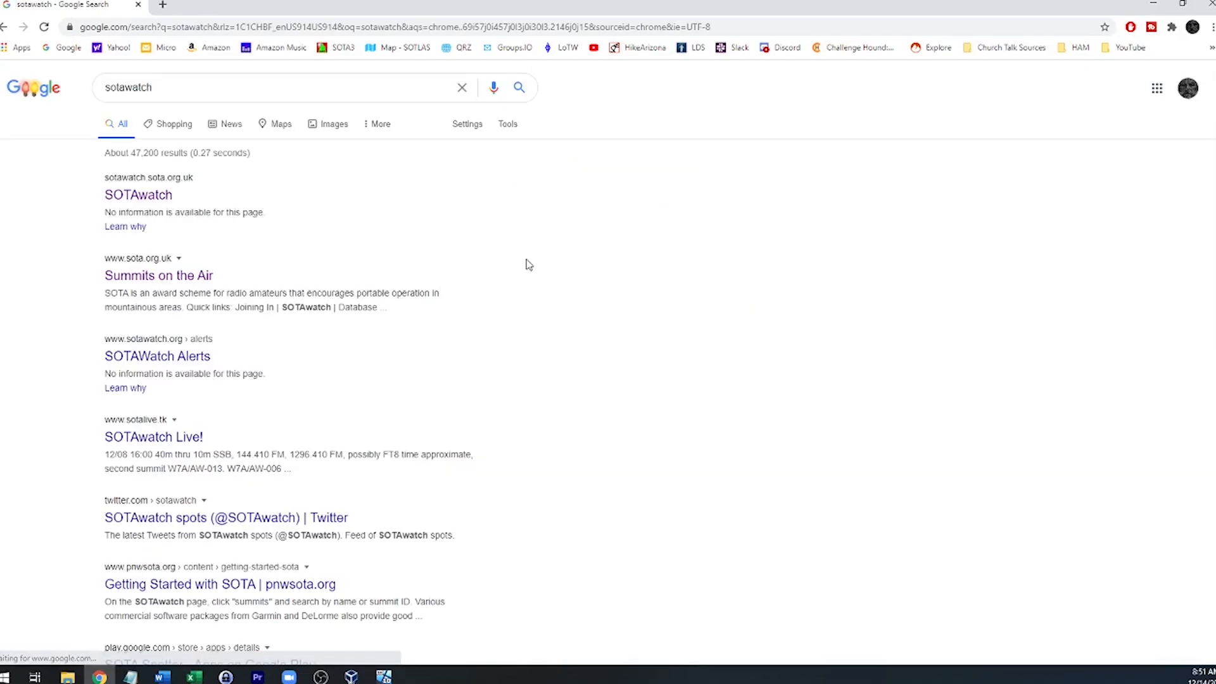
click(138, 194)
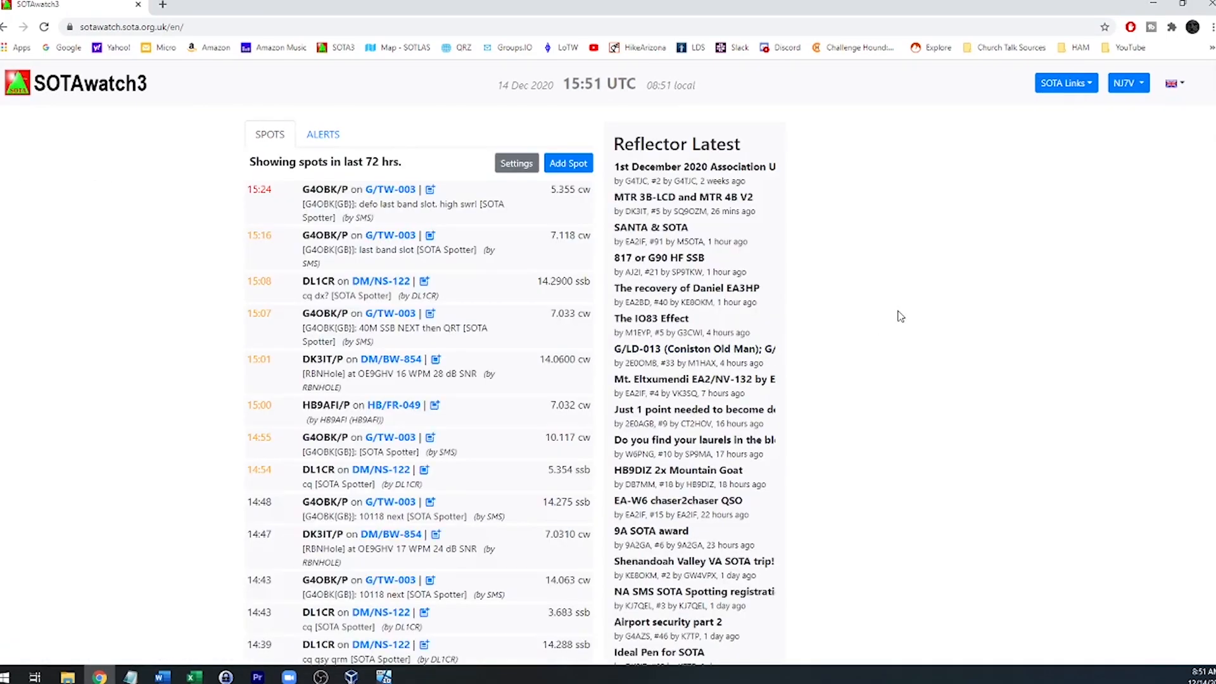
mouse_move(1023, 201)
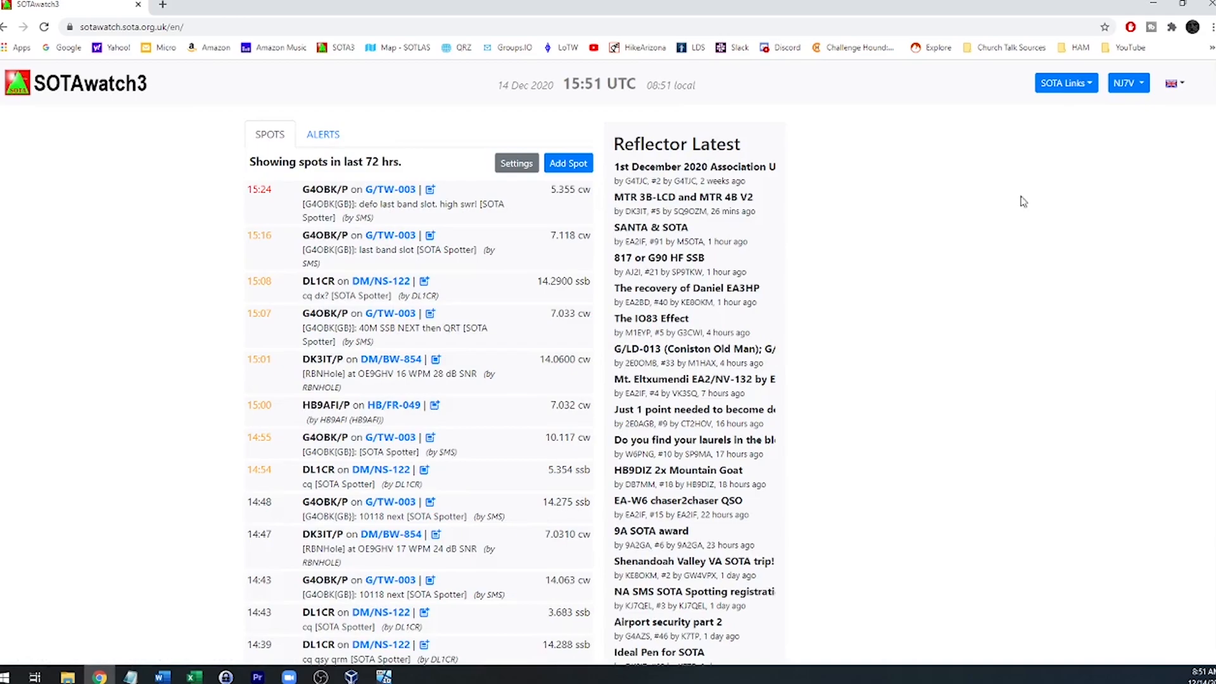
mouse_move(1066, 86)
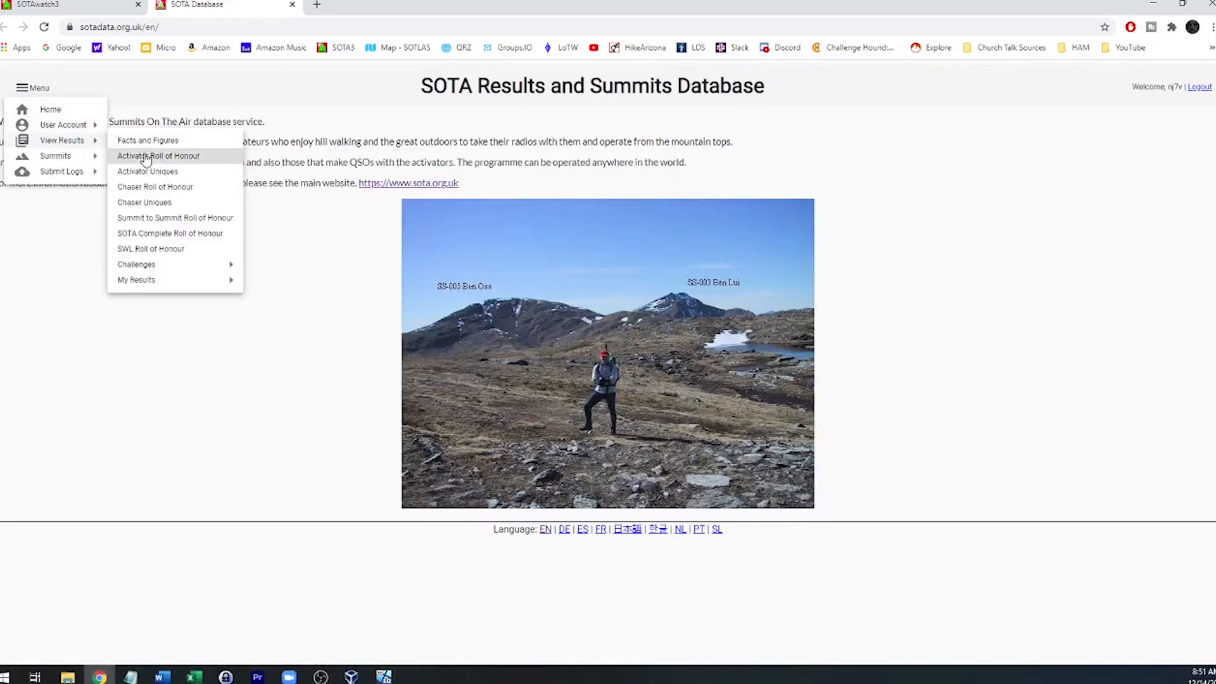
click(159, 156)
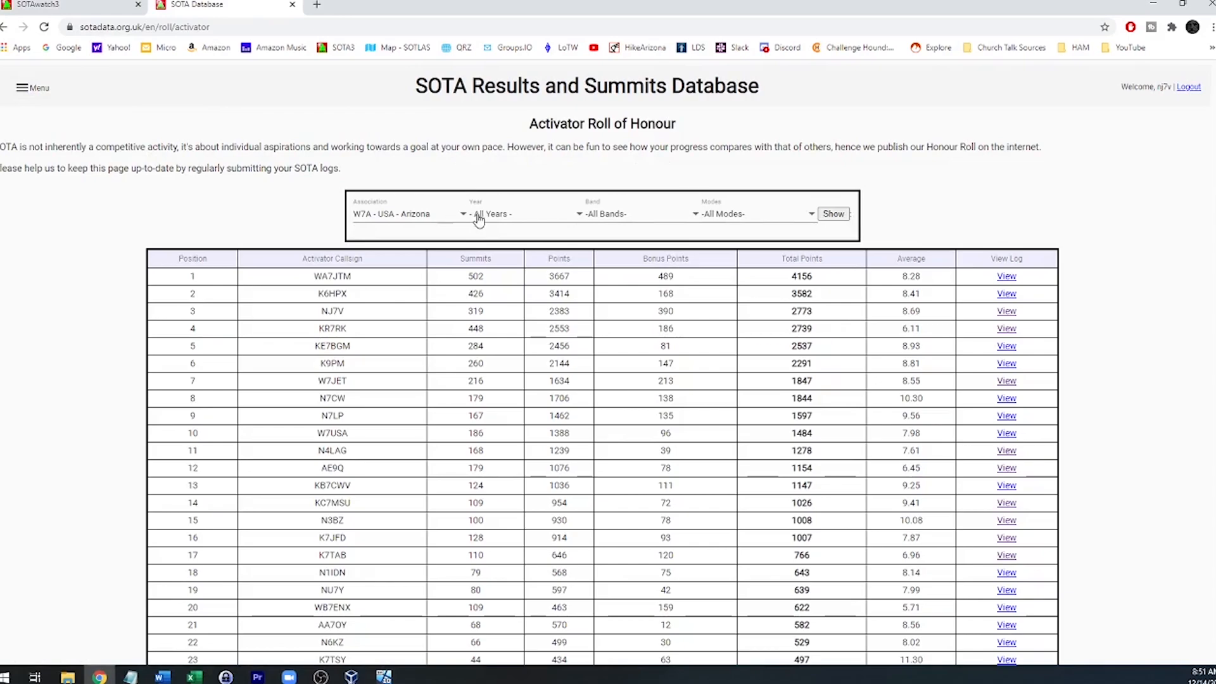
mouse_move(381, 319)
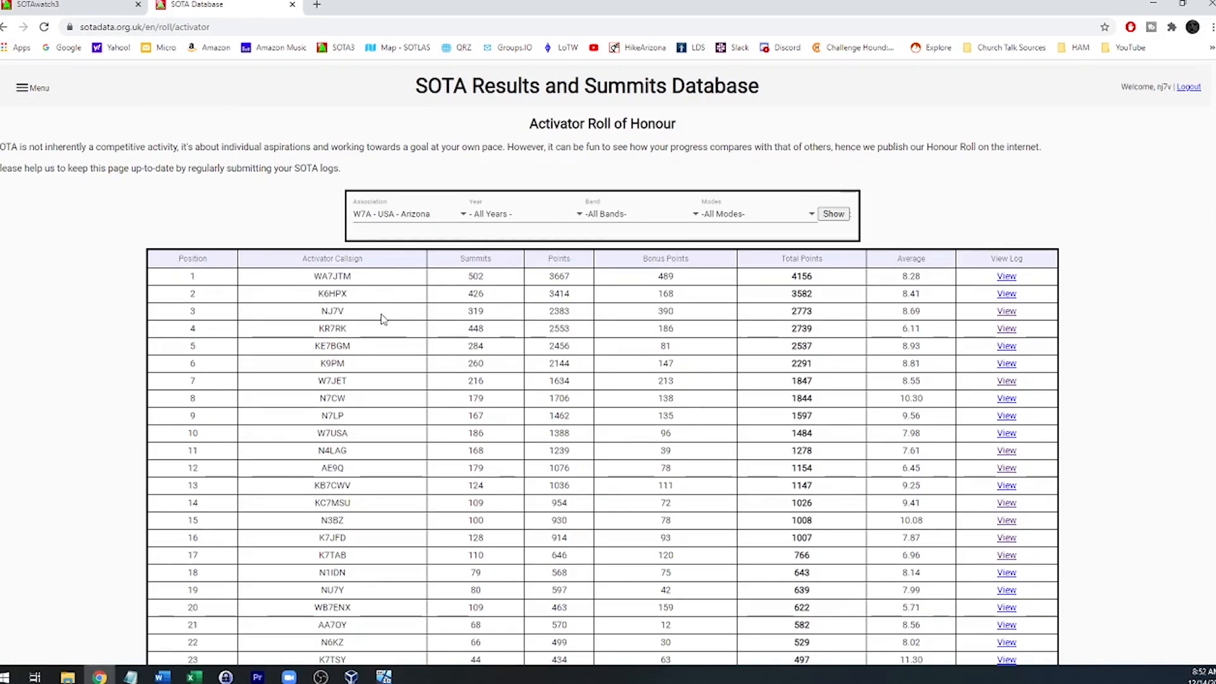
mouse_move(1006, 311)
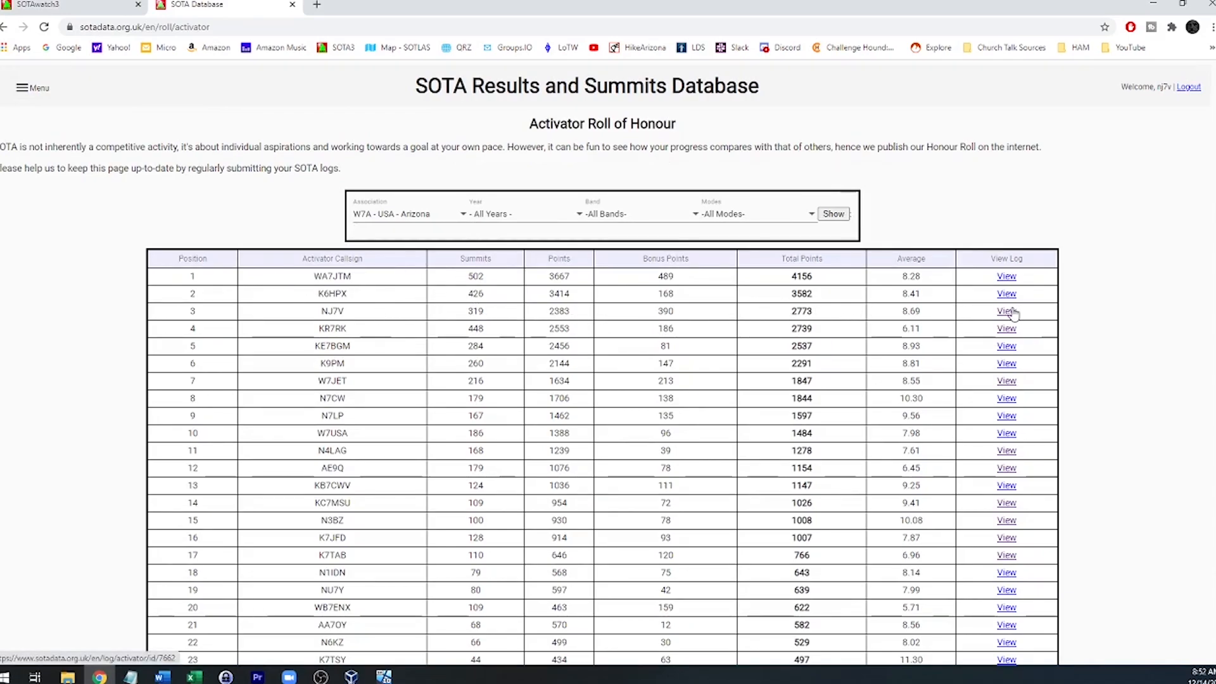
click(1006, 311)
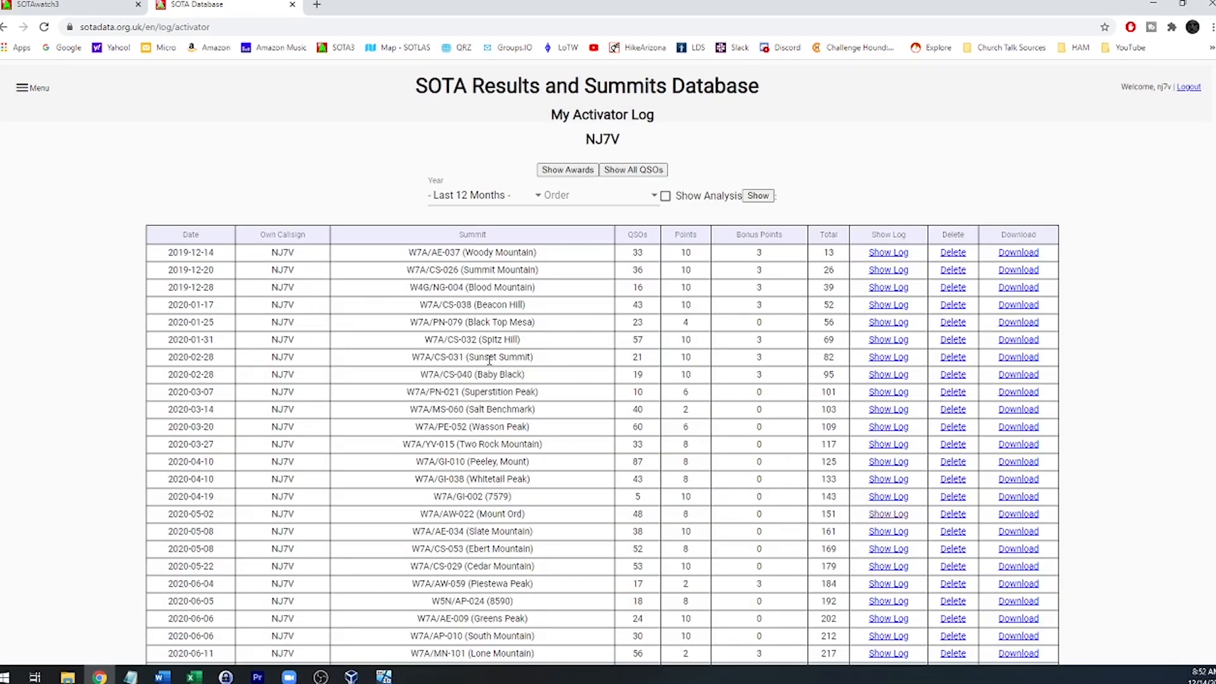
scroll(down, 3)
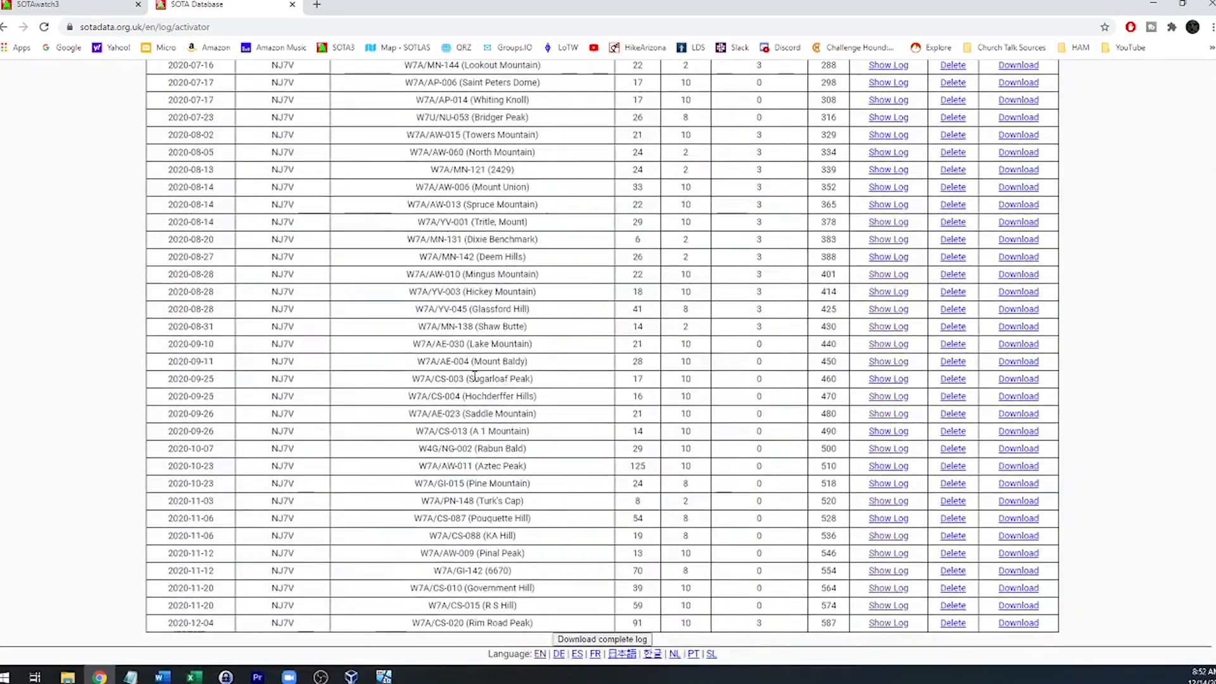
scroll(up, 3)
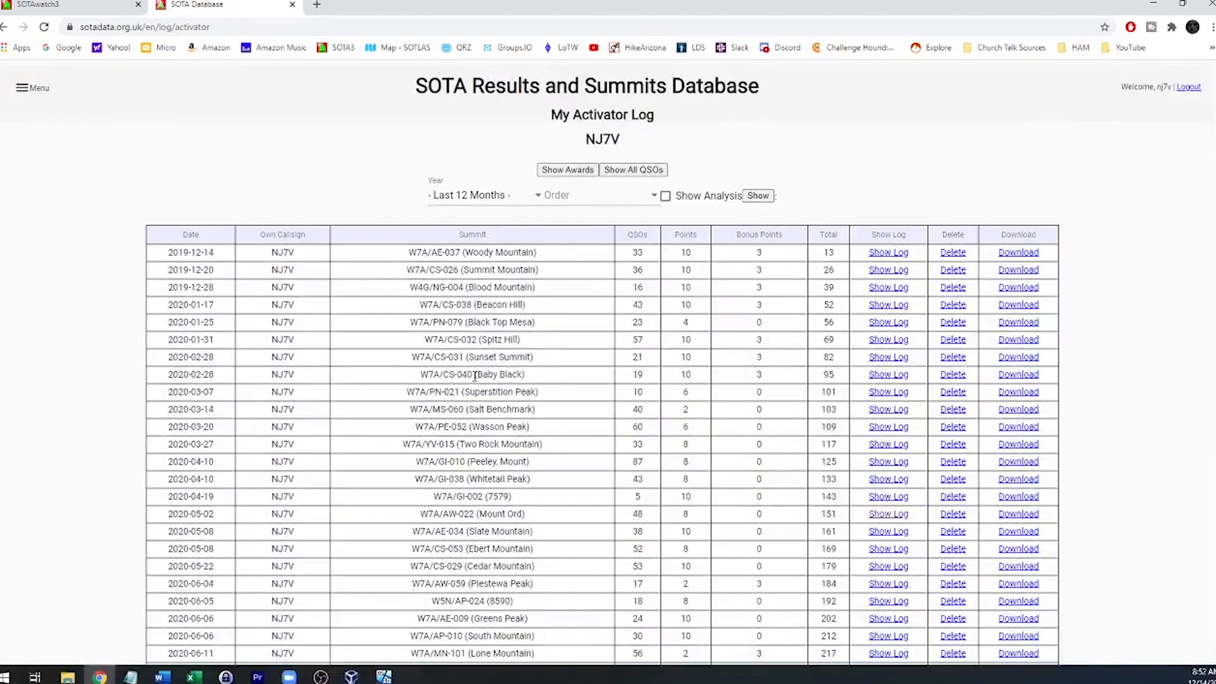
mouse_move(170, 148)
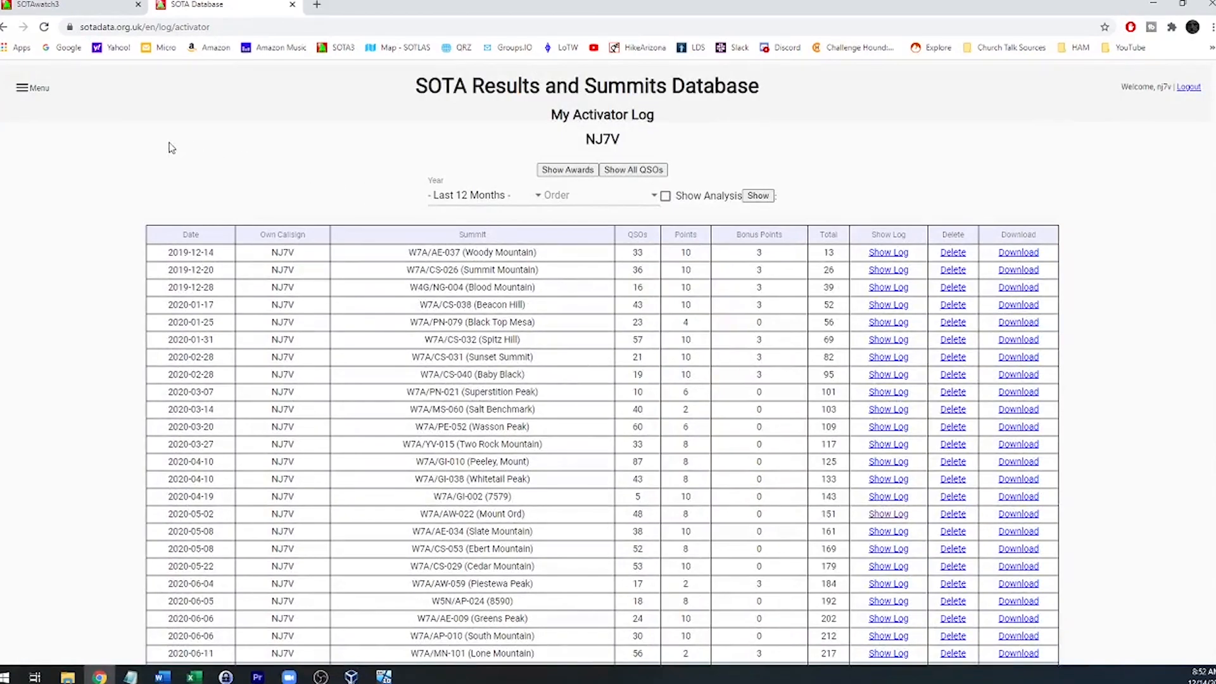
mouse_move(303, 198)
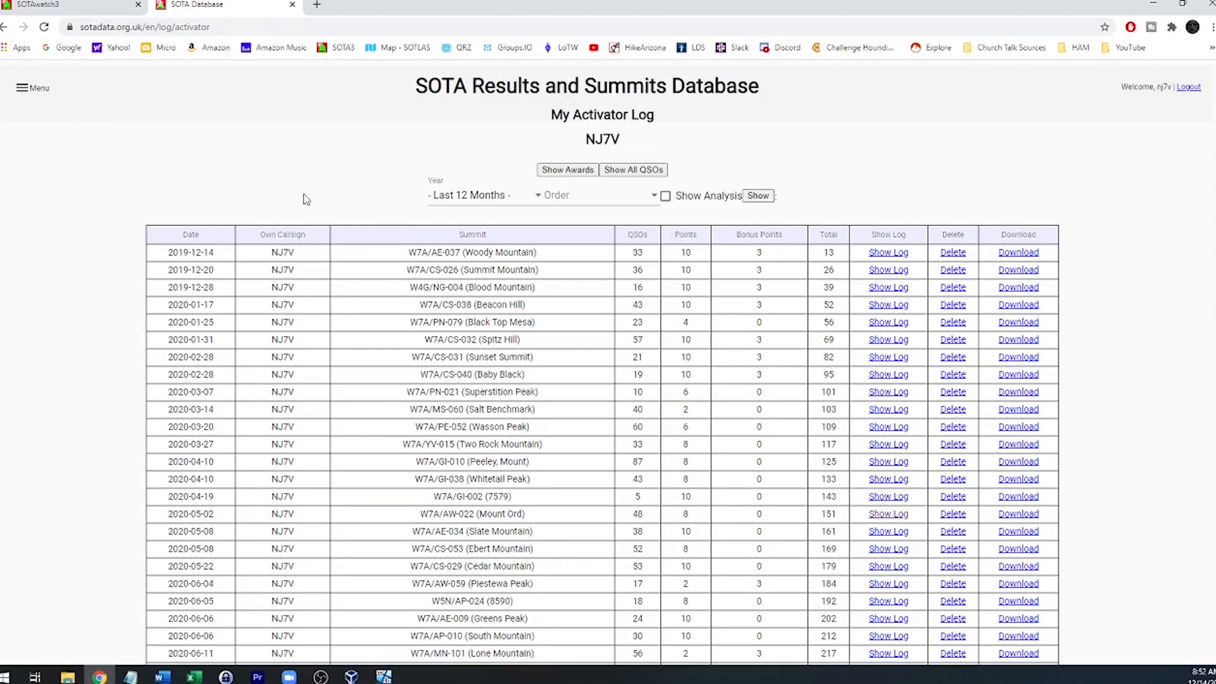
scroll(down, 3)
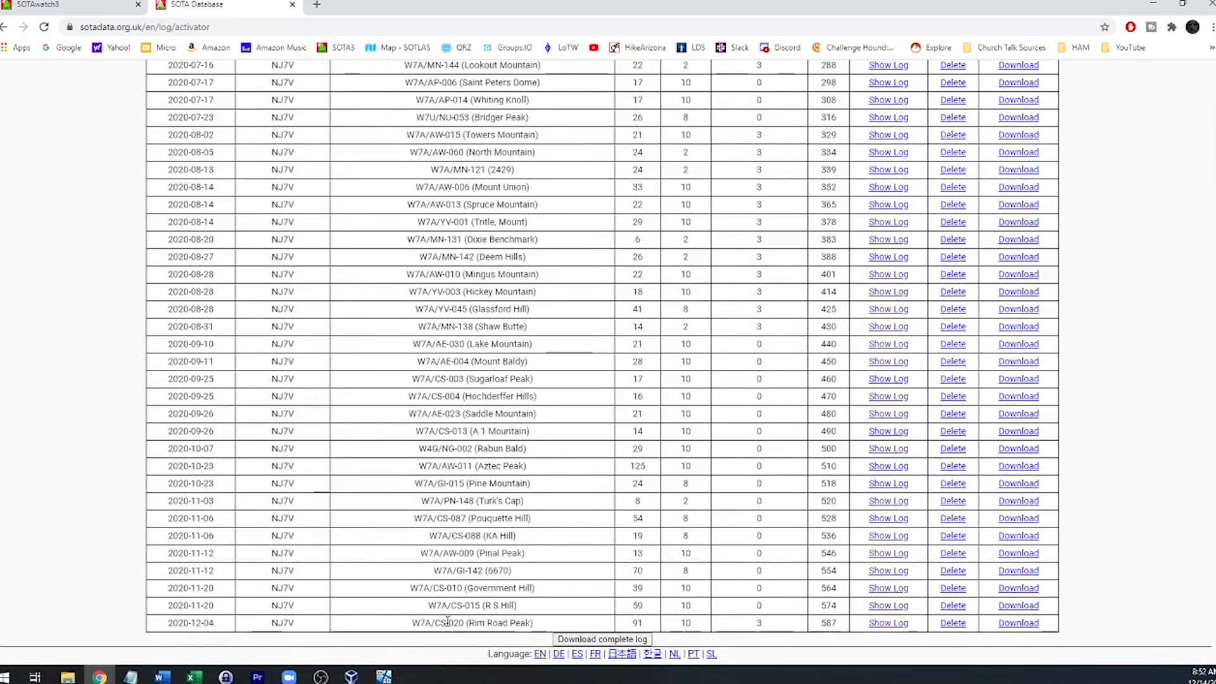
mouse_move(519, 357)
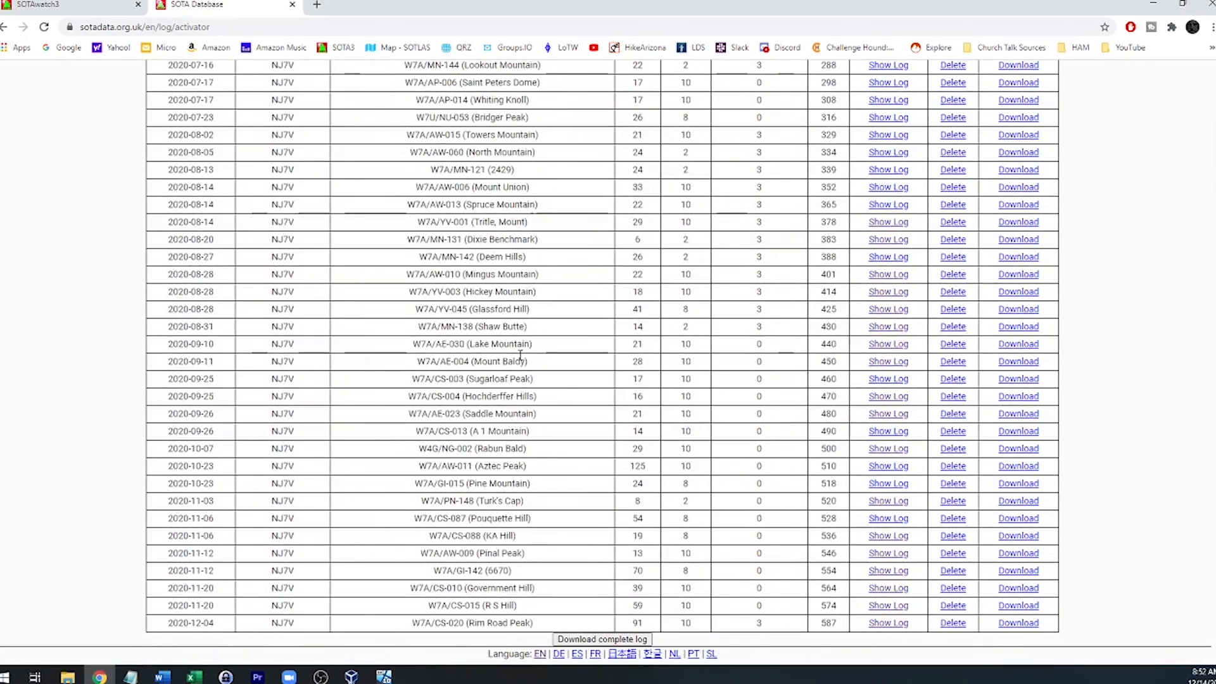
click(887, 622)
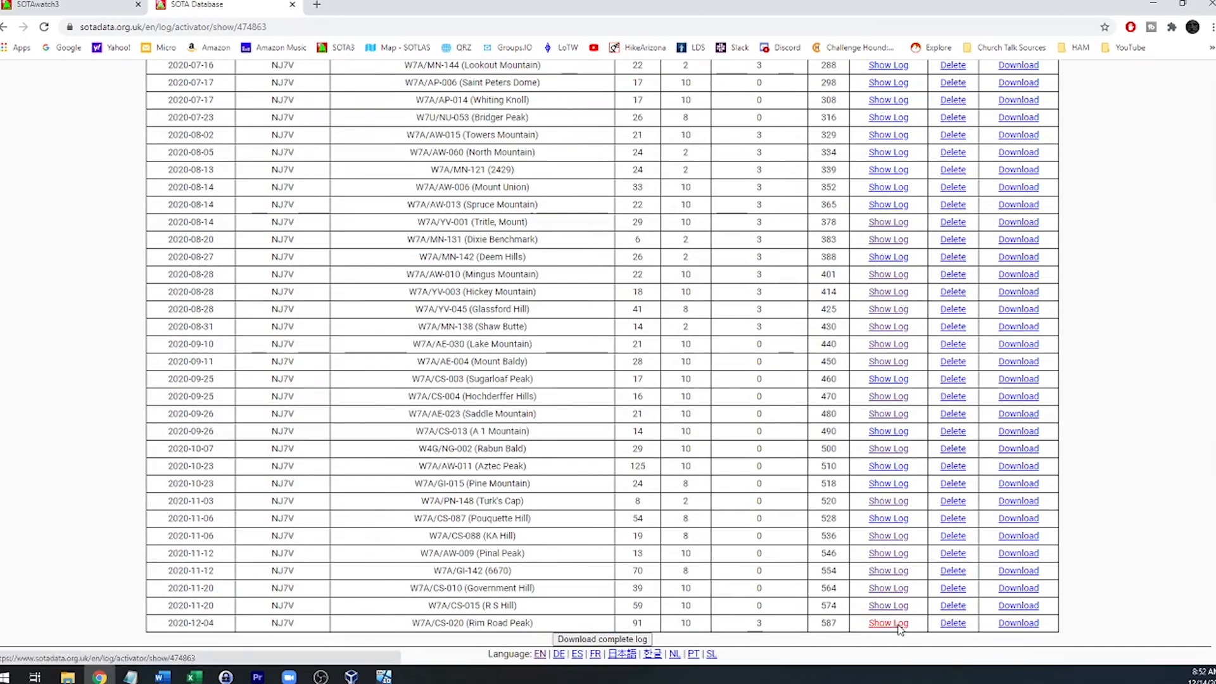
- Review the 2020-12-04 Rim Road Peak contact log before returning to SOTAwatch3
click(888, 623)
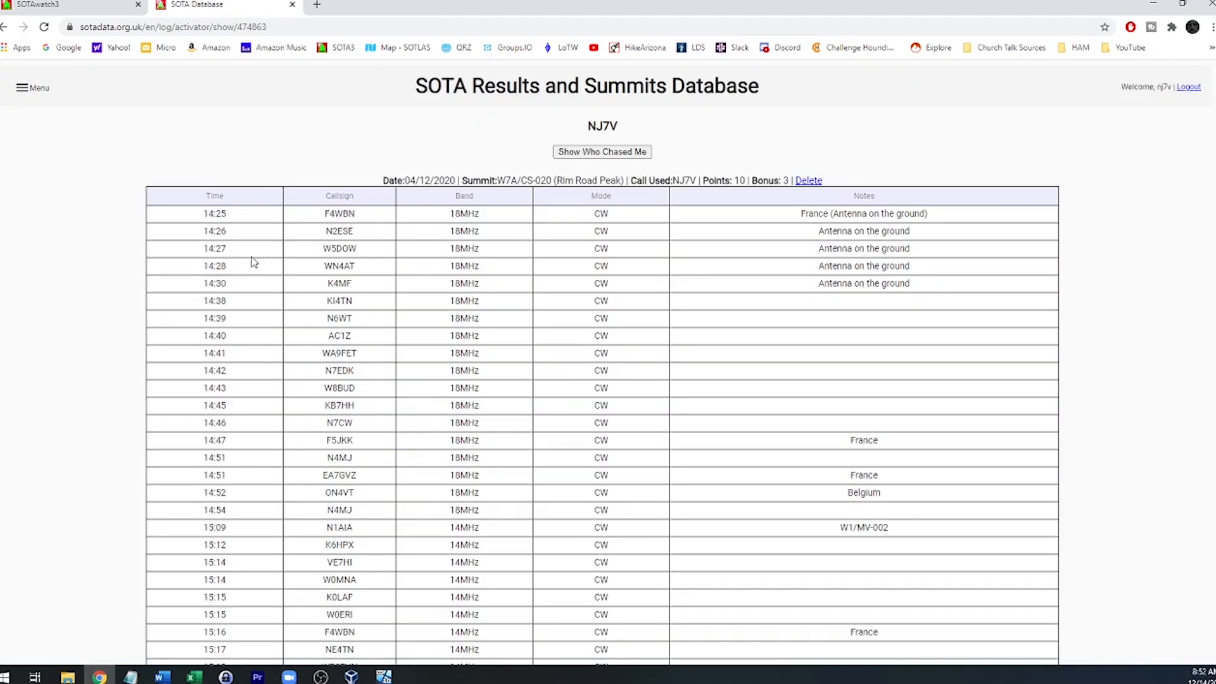
mouse_move(334, 215)
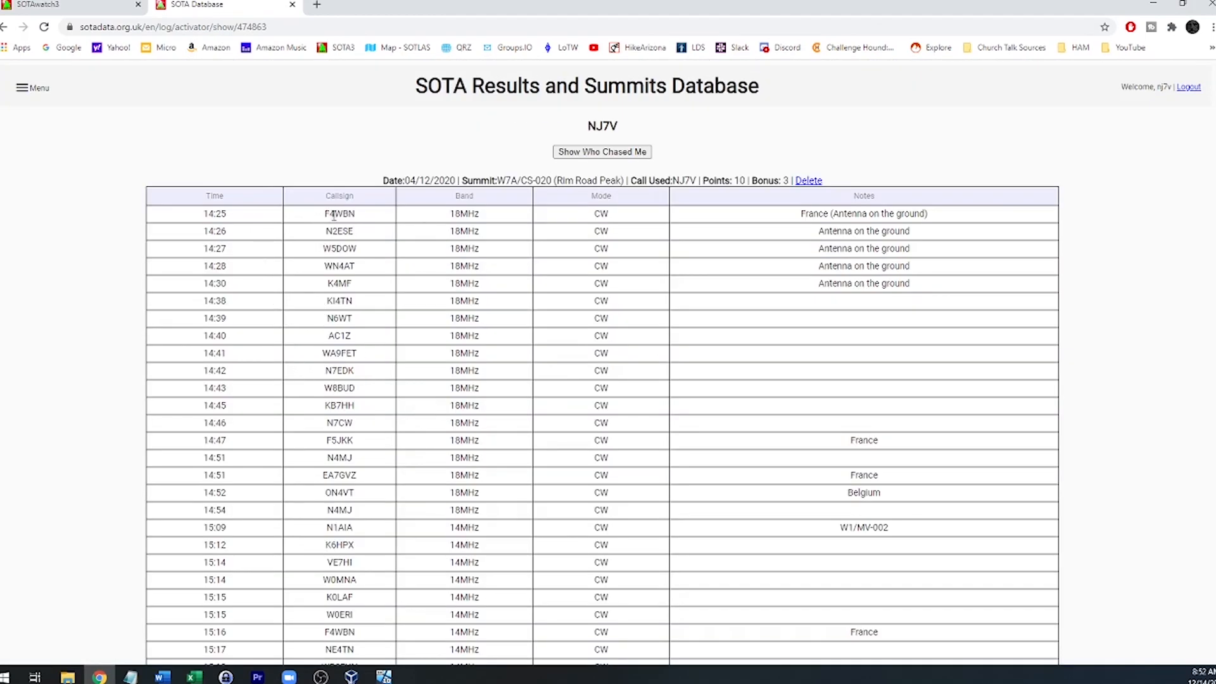
mouse_move(334, 225)
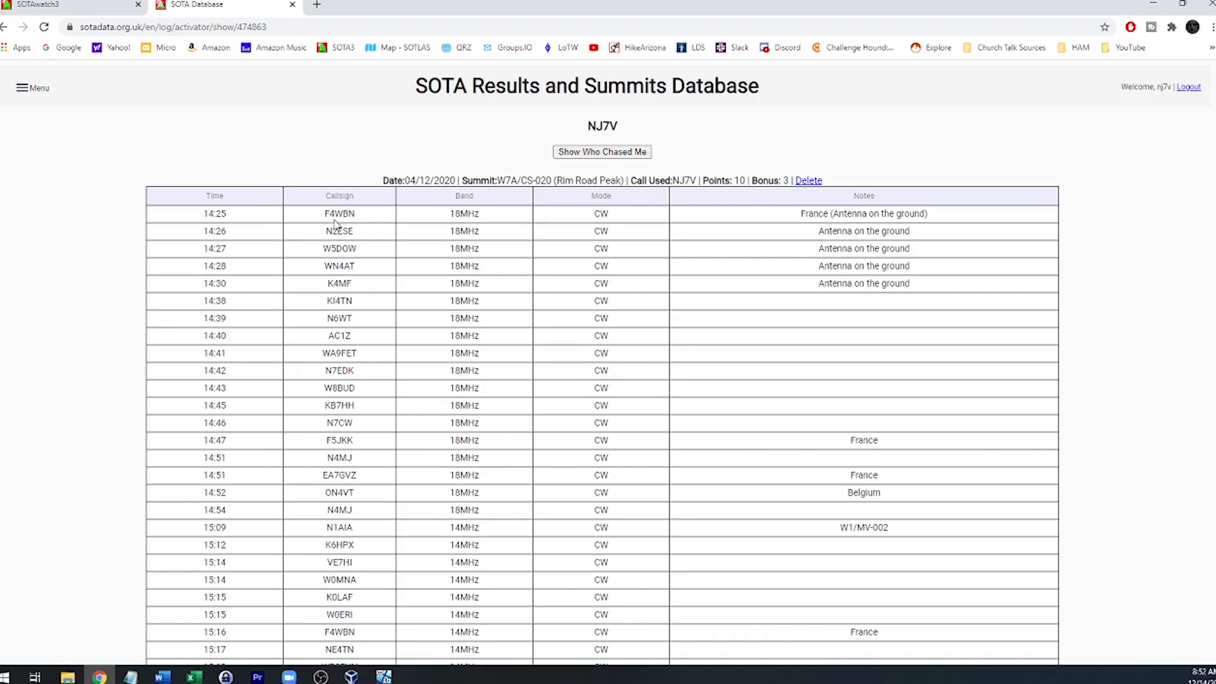
mouse_move(328, 132)
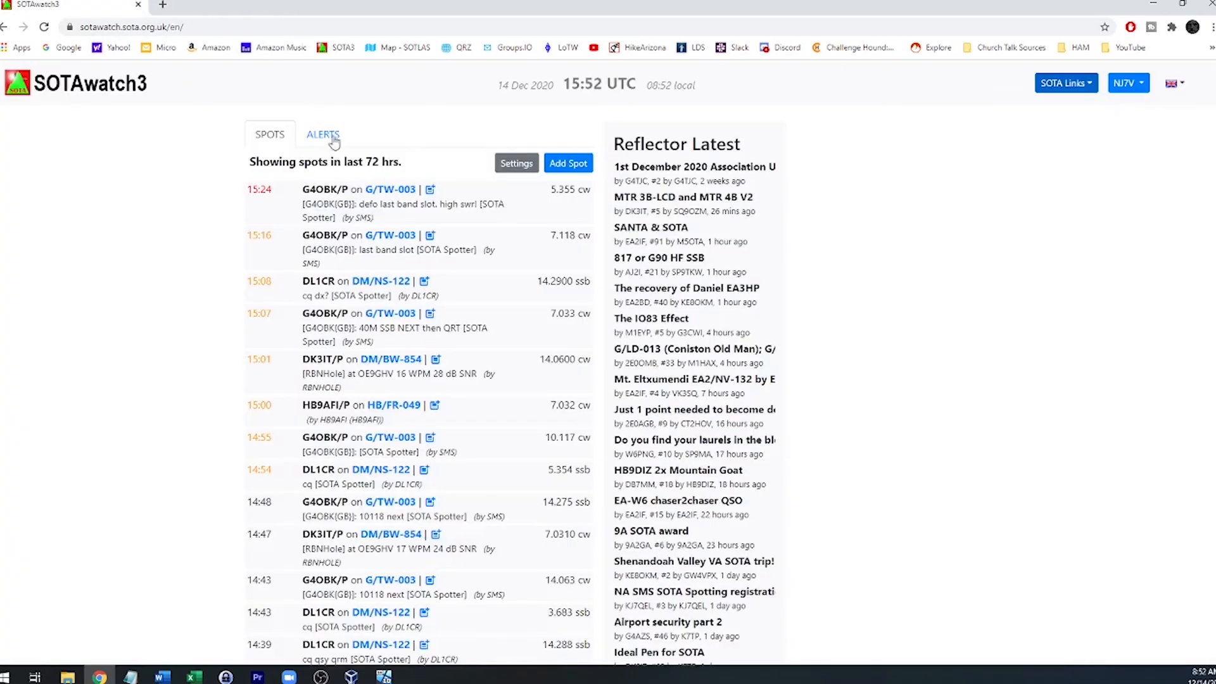
mouse_move(1066, 83)
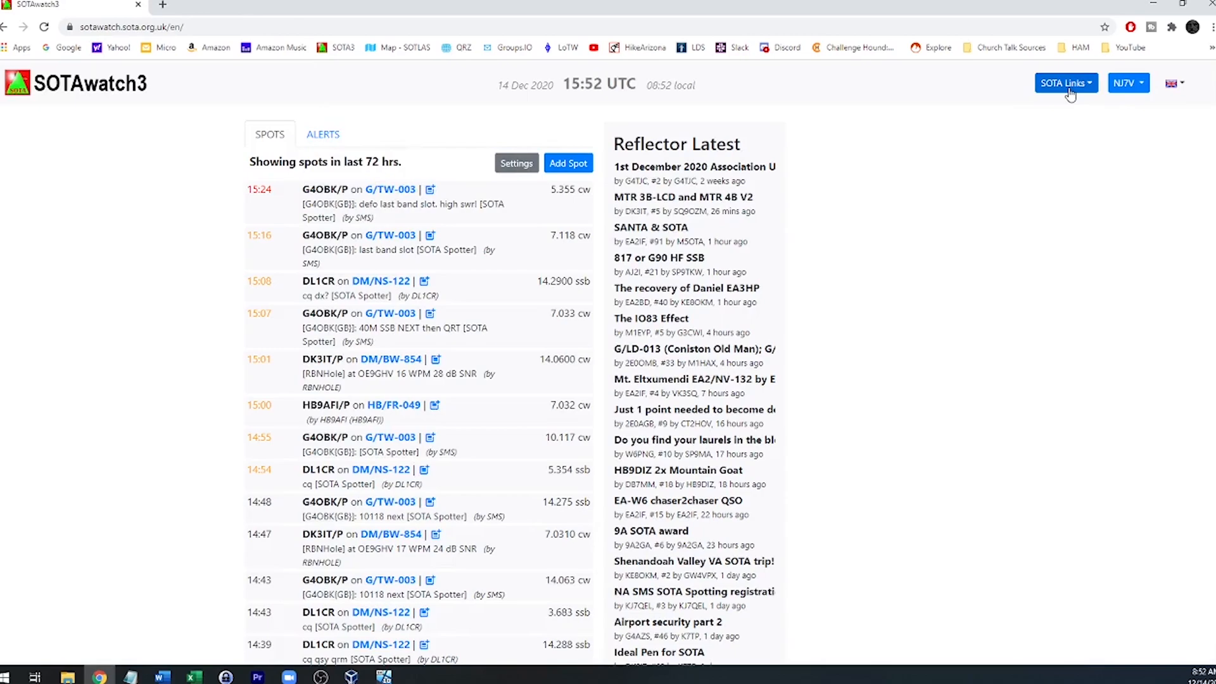
- Choose Mapping from the SOTA Links dropdown
click(1065, 83)
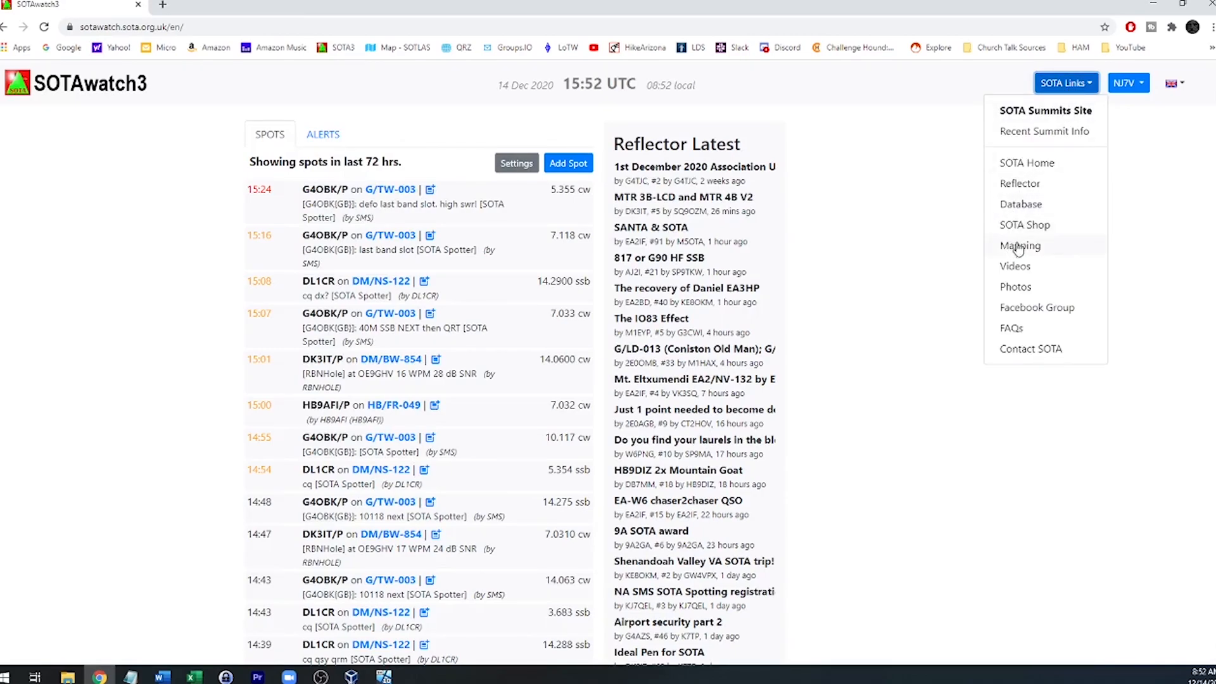
click(1021, 246)
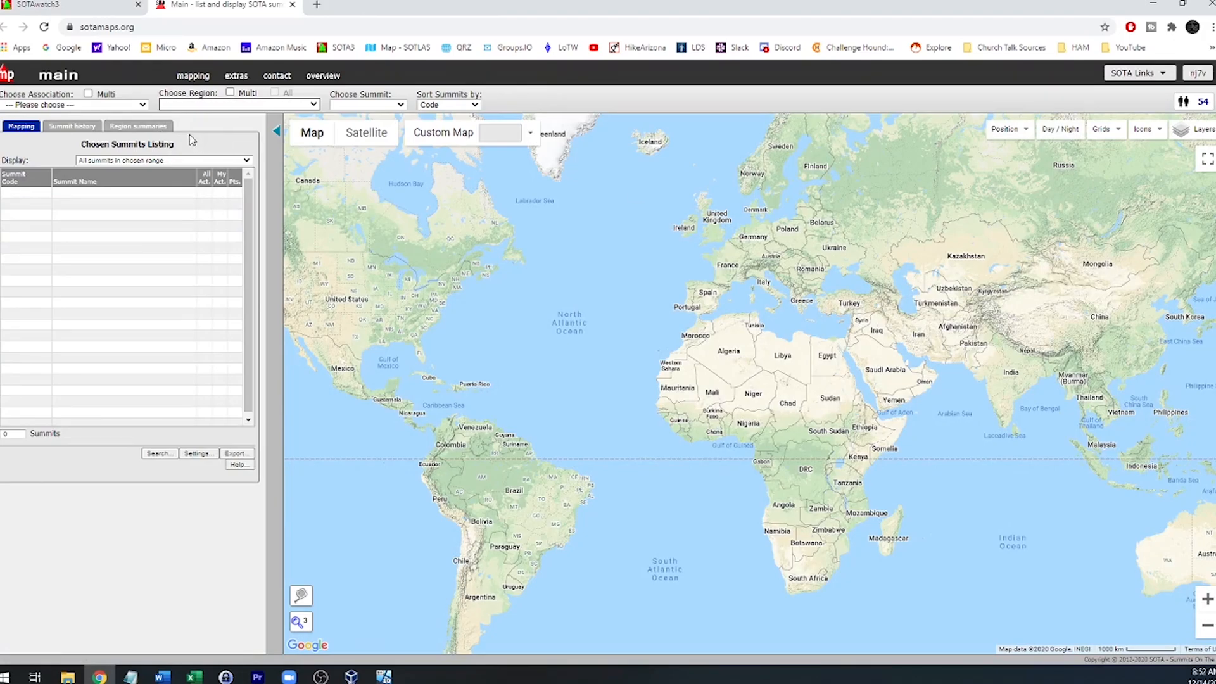
- Pick the activations mapping page from the mapping menu
click(194, 75)
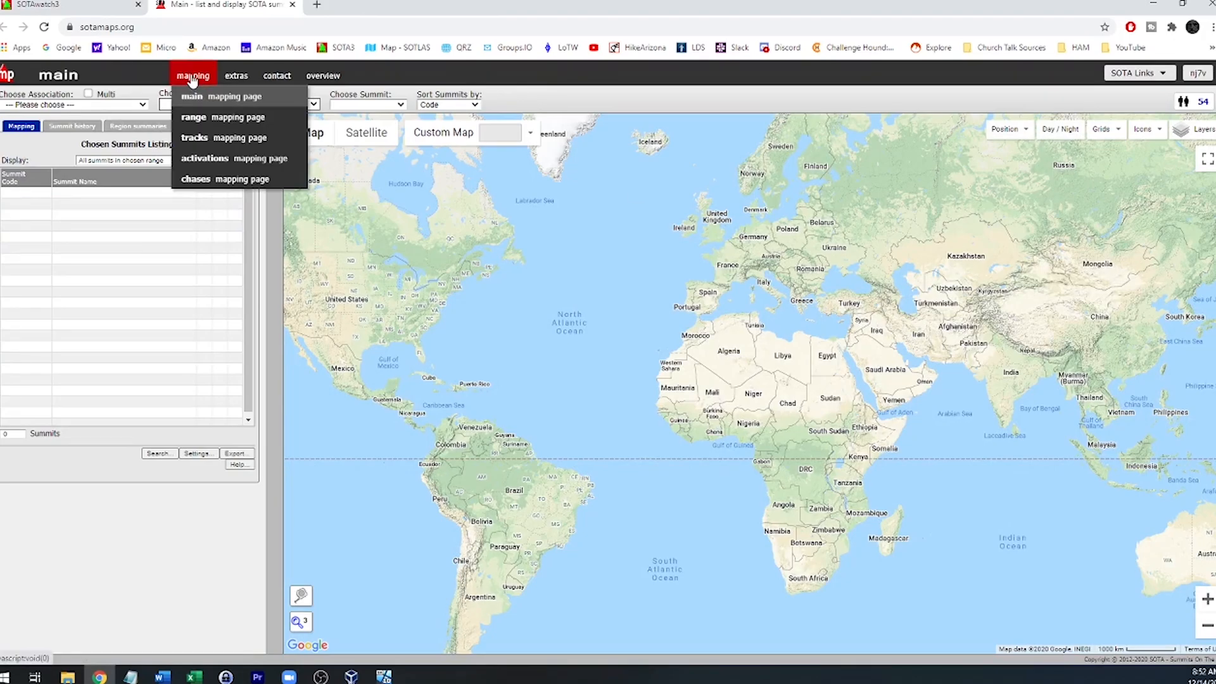
mouse_move(211, 158)
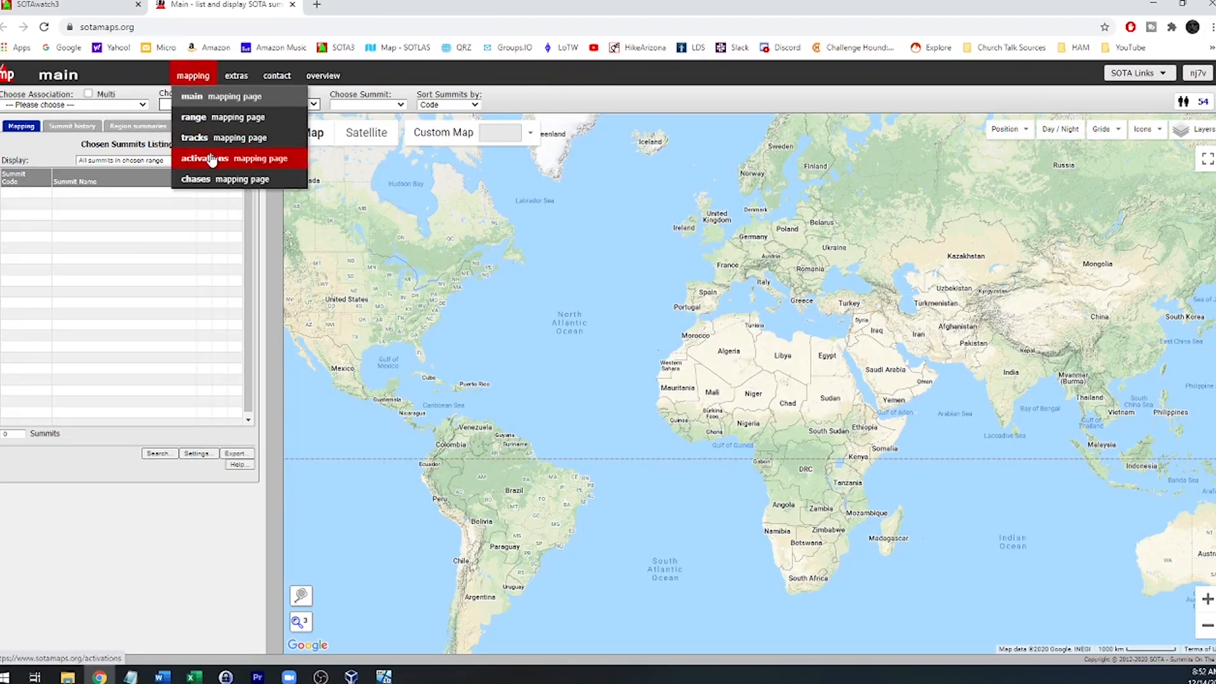
click(204, 158)
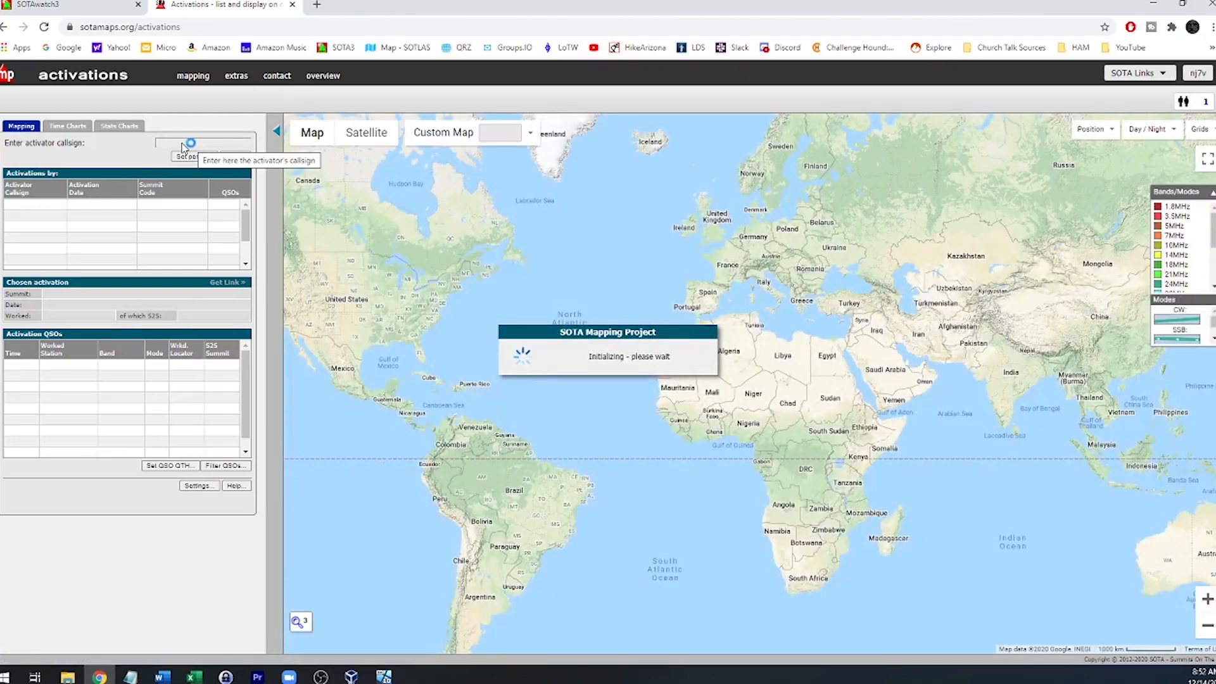
- Enter NJ7V's callsign and apply the period November to December 2020, then close settings
text(NJTV)
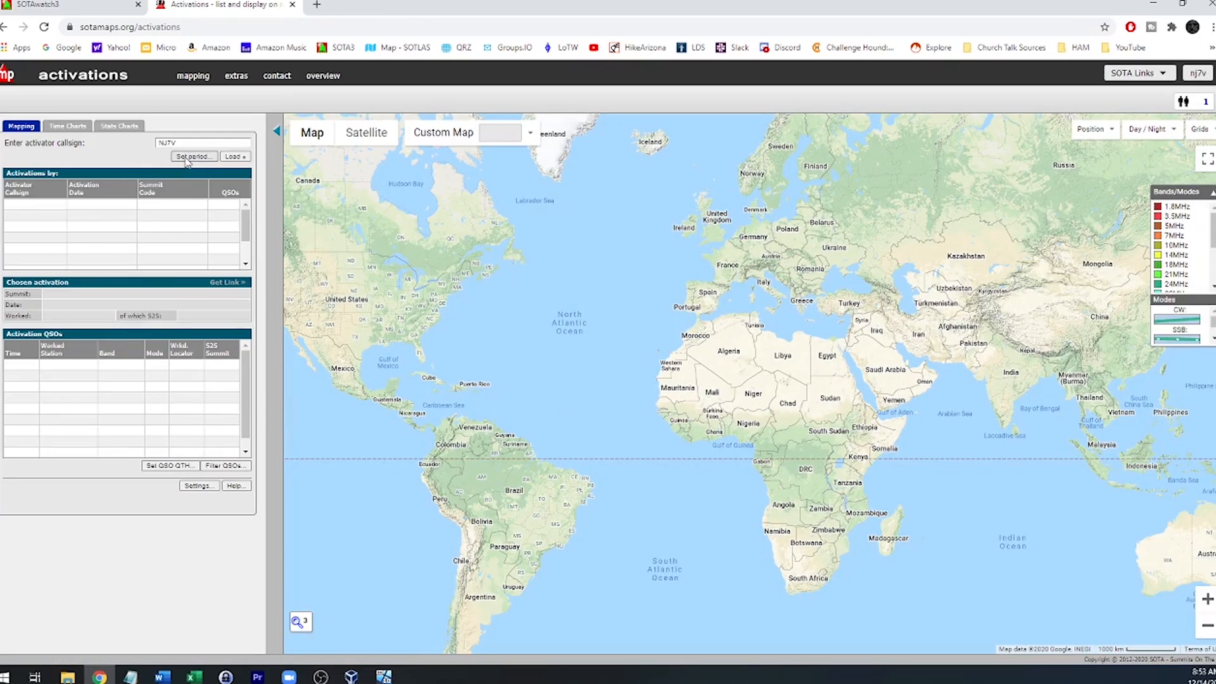
click(193, 156)
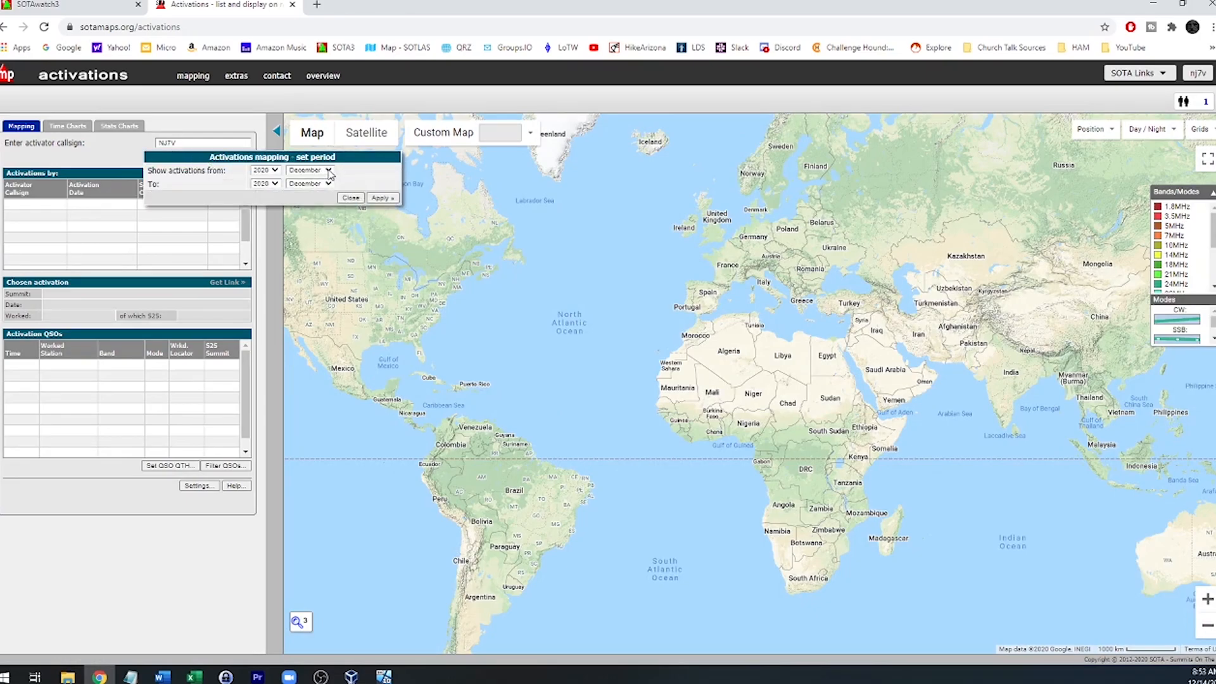
click(309, 170)
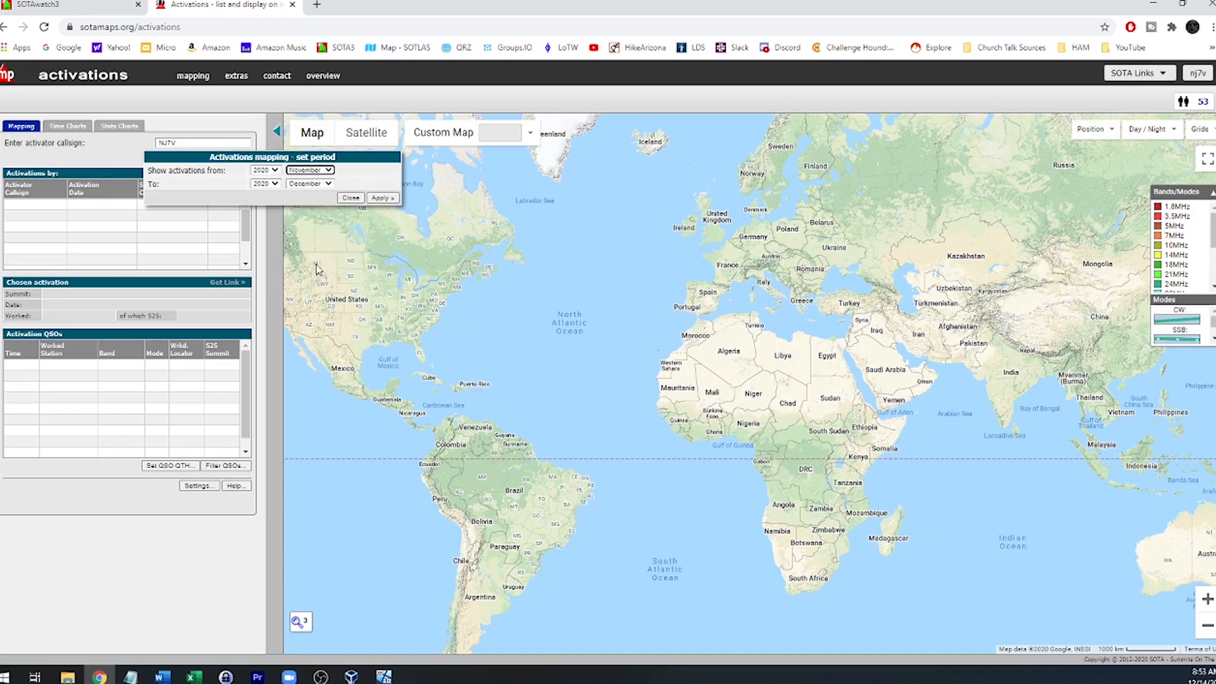
click(381, 197)
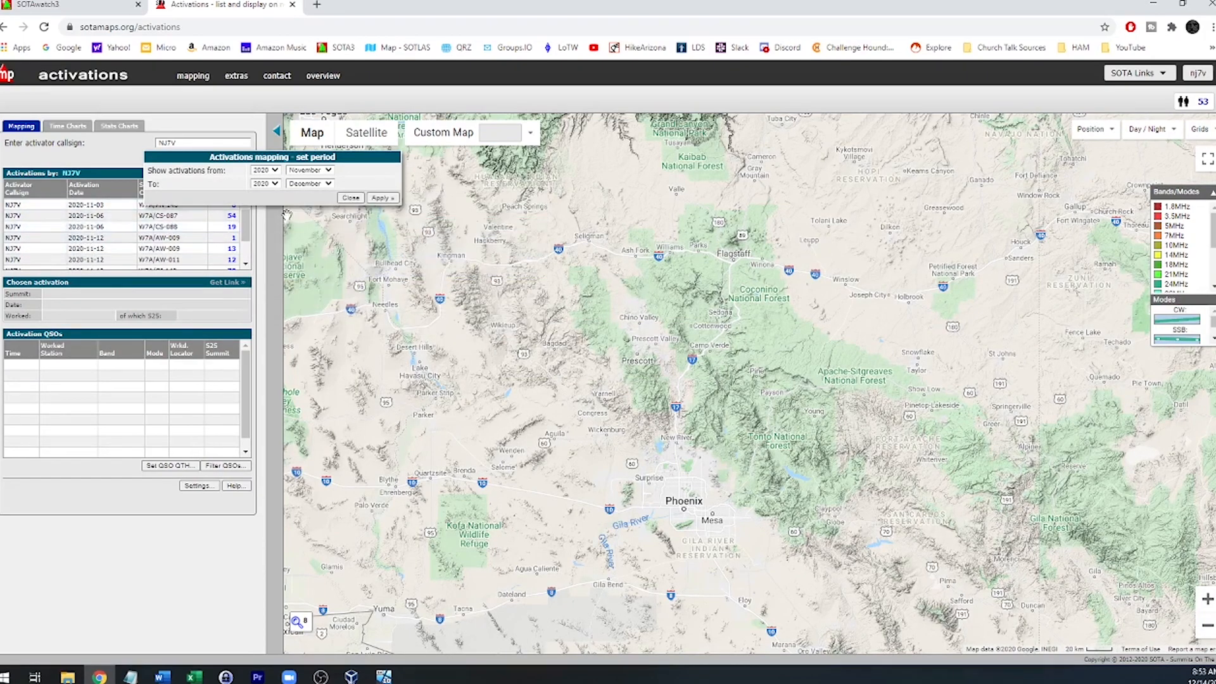
mouse_move(349, 197)
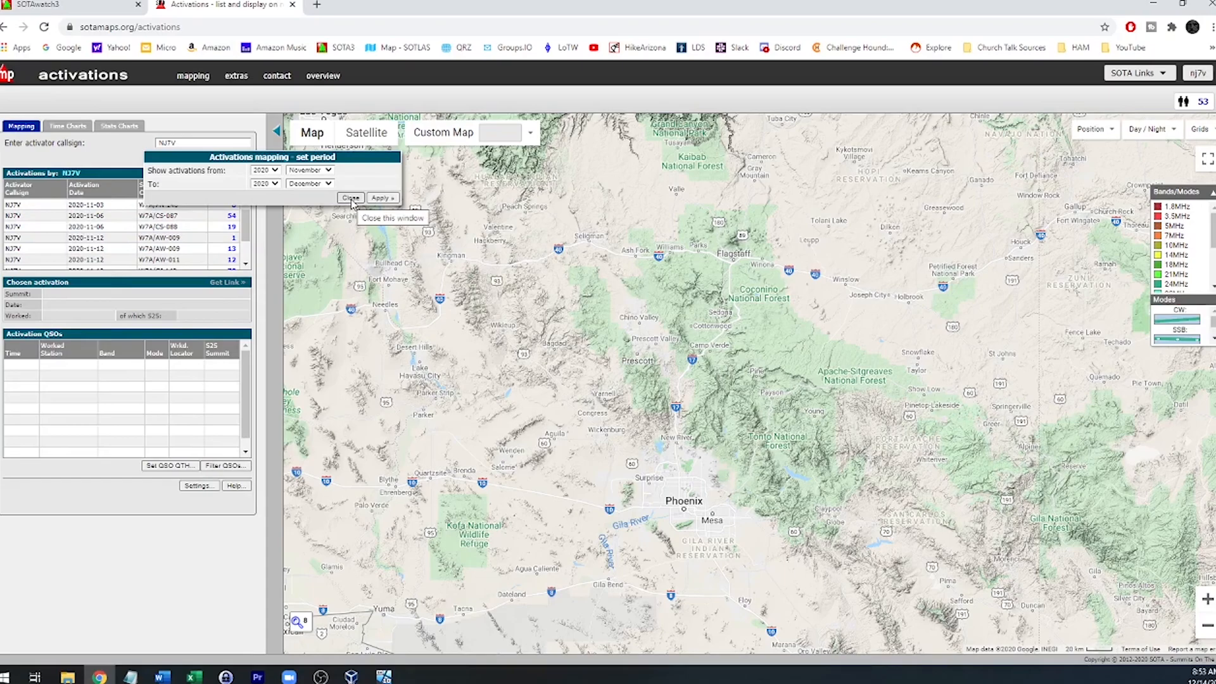
click(350, 197)
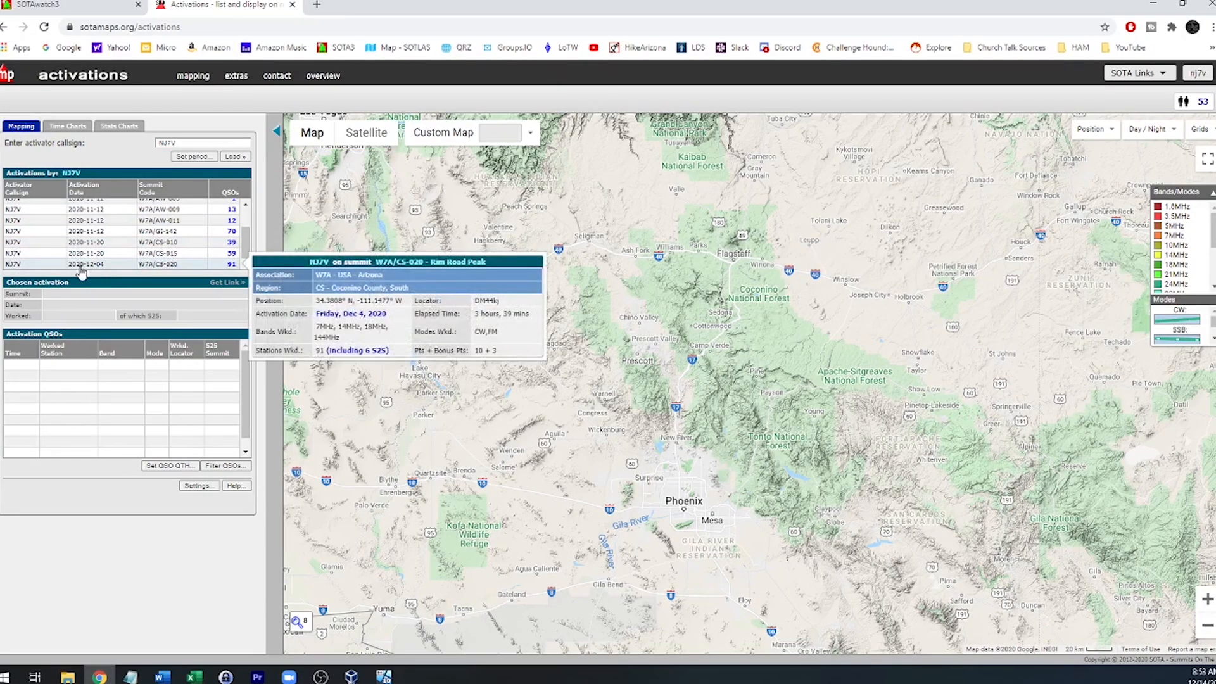
- Map the Rim Road Peak, R S Hill and Government Hill activations' contact lines
click(86, 264)
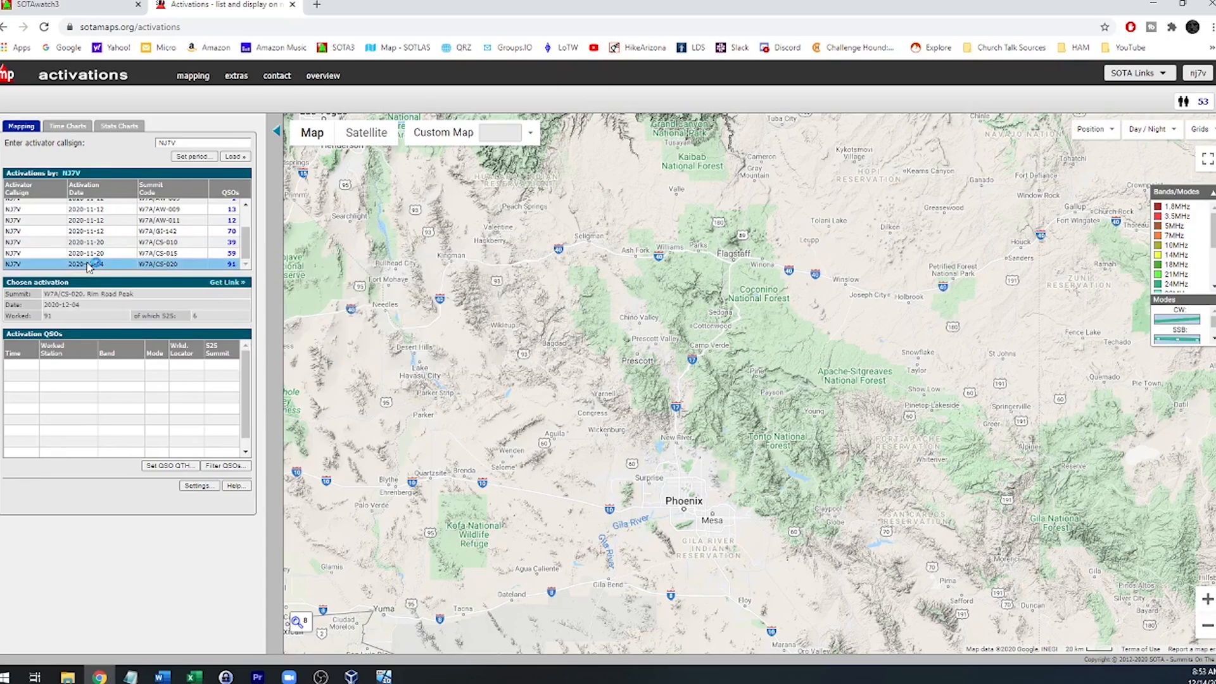
click(85, 264)
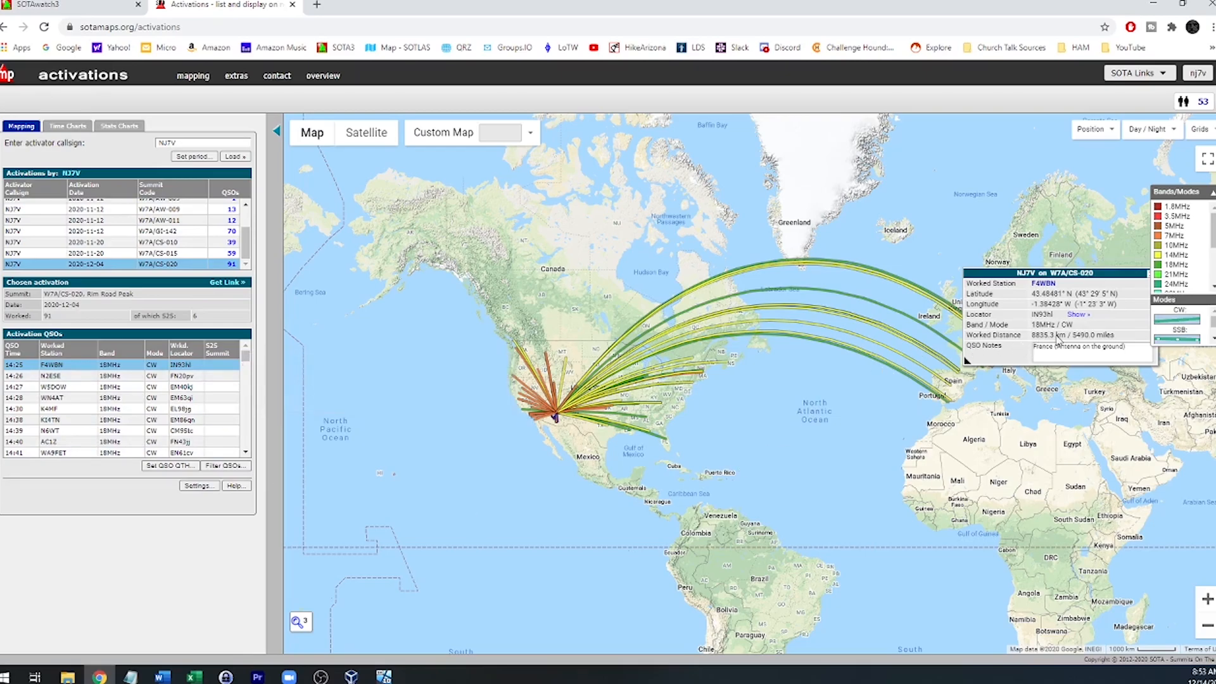
mouse_move(1055, 342)
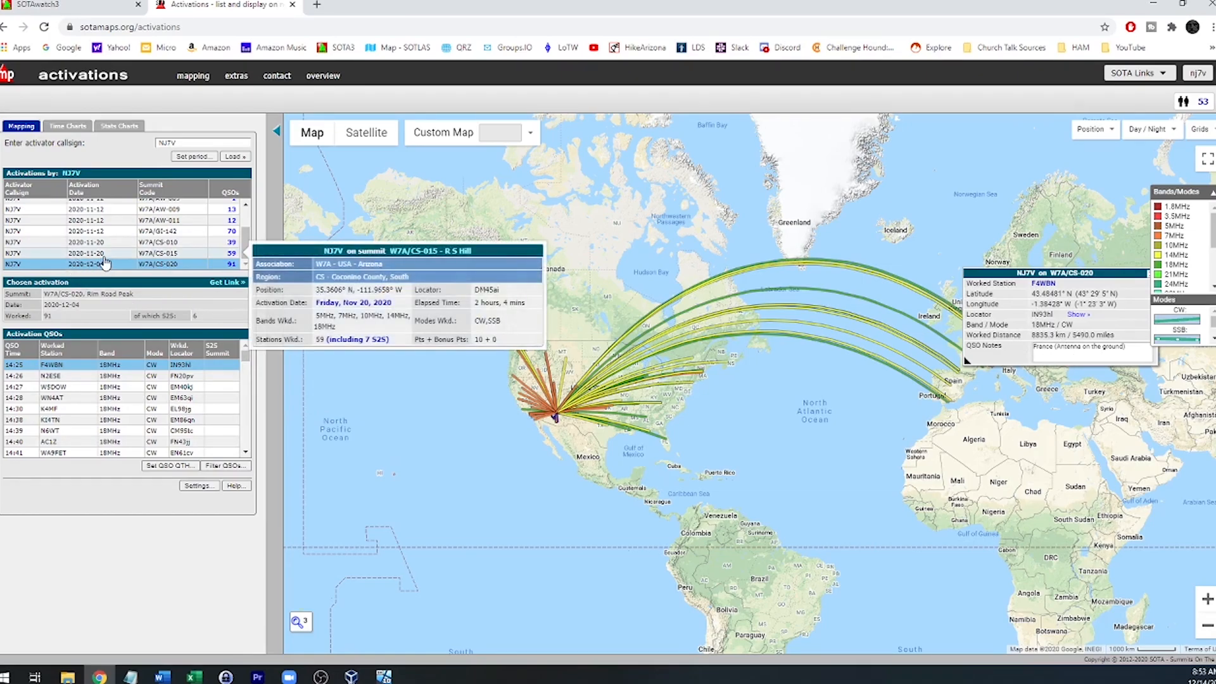
click(104, 253)
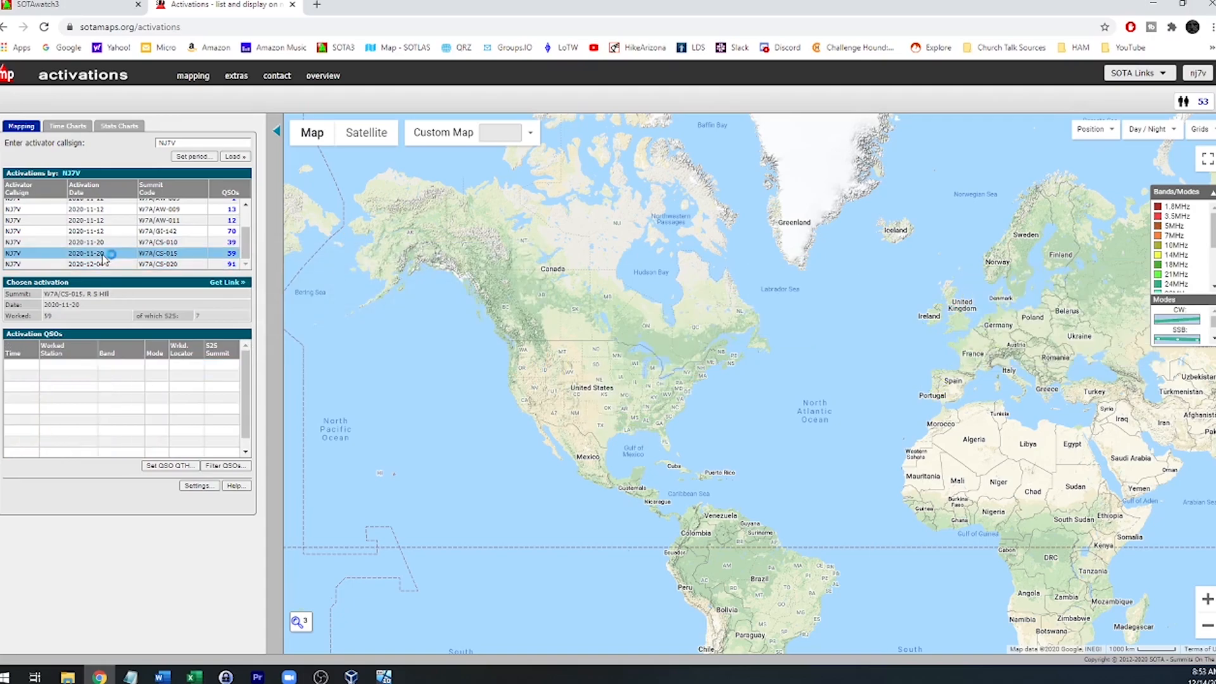
click(101, 253)
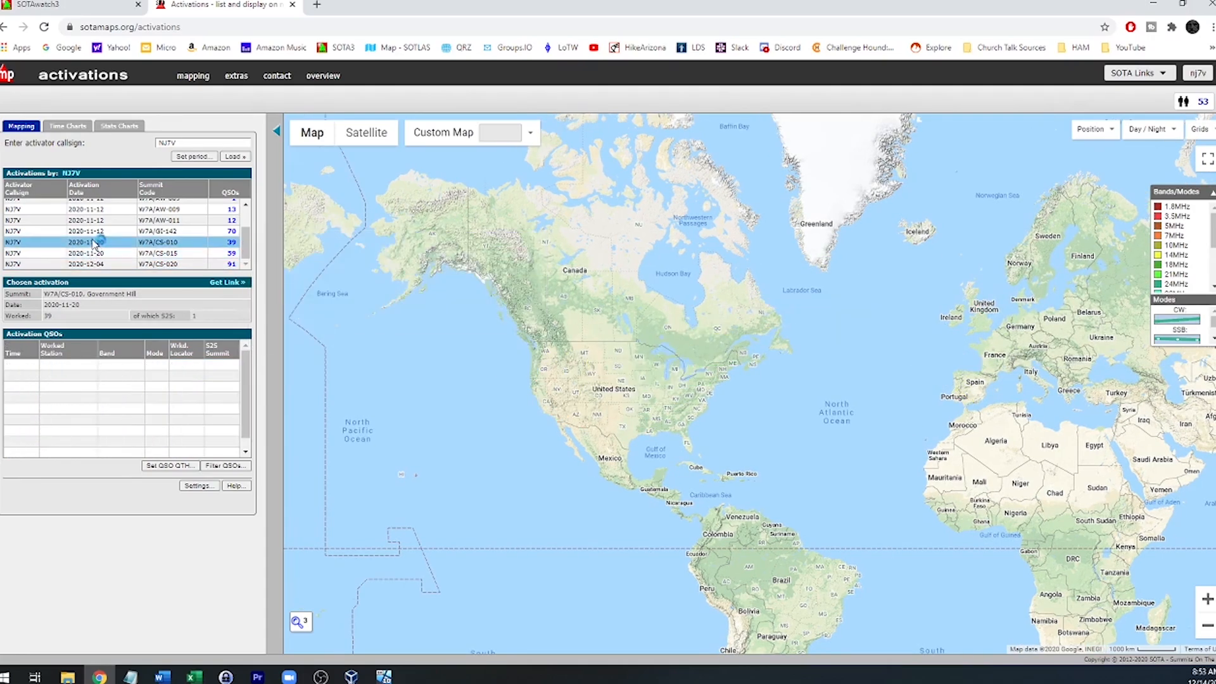
click(159, 231)
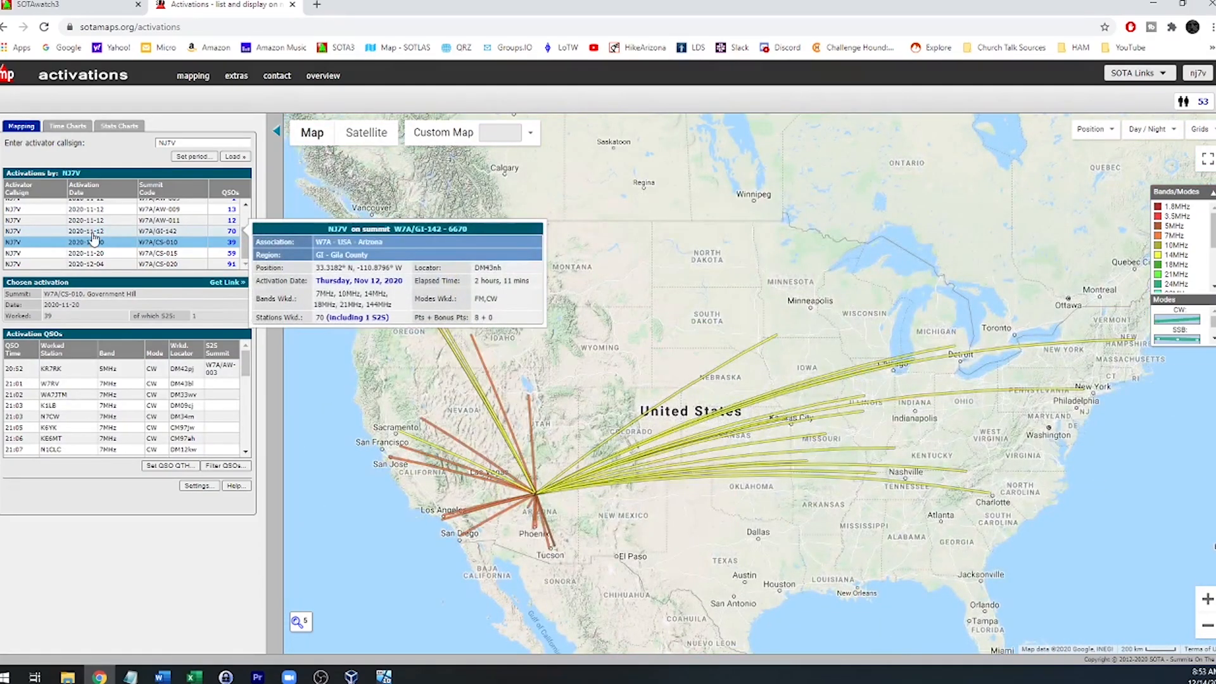
- Map the W7A/GI-142 activation's contacts, then the 2020-11-12 Aztec Peak activation's contacts
click(101, 231)
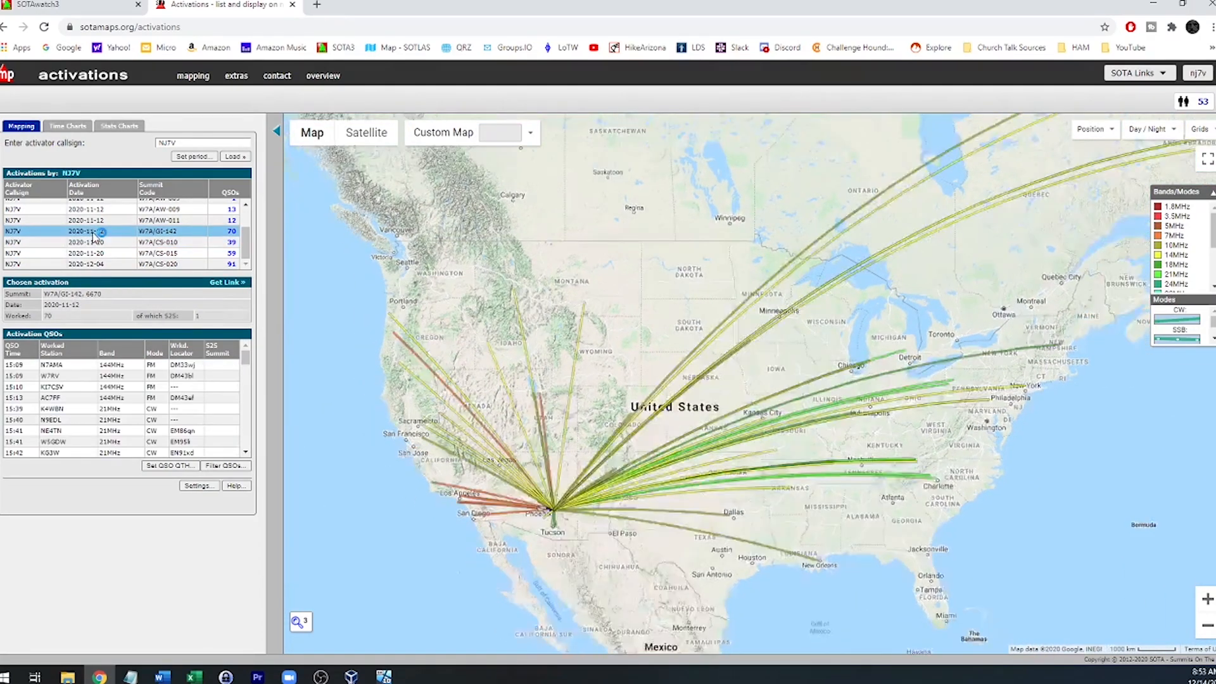
scroll(down, 3)
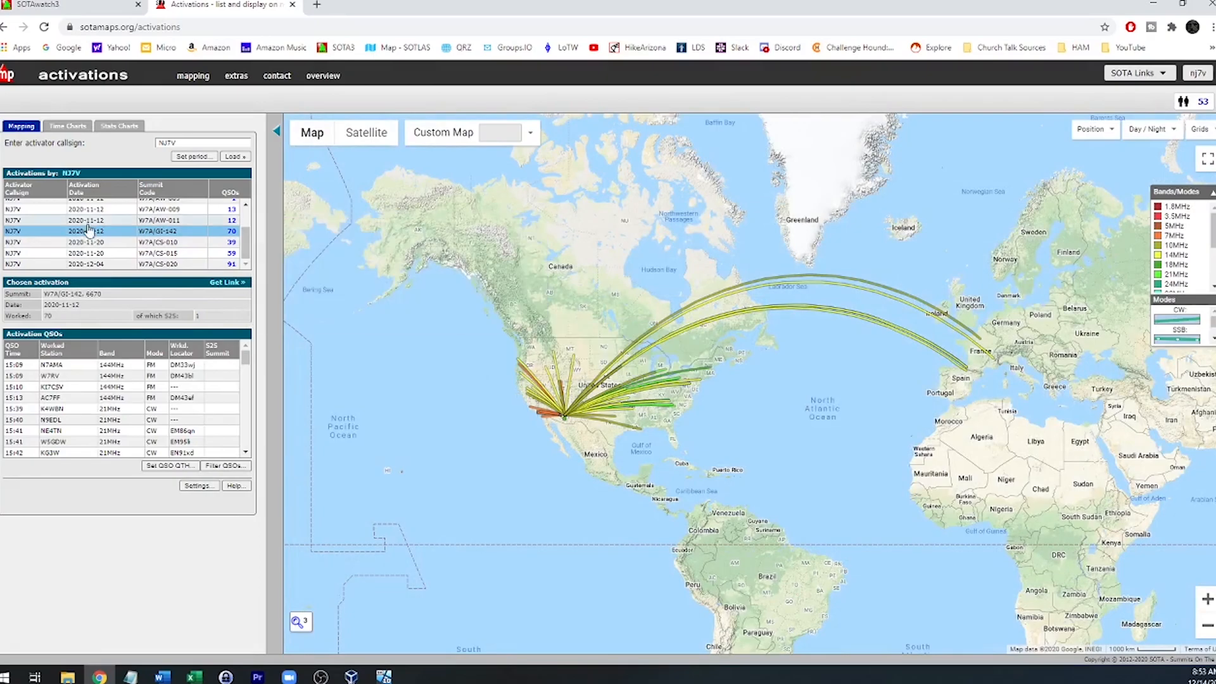
click(89, 220)
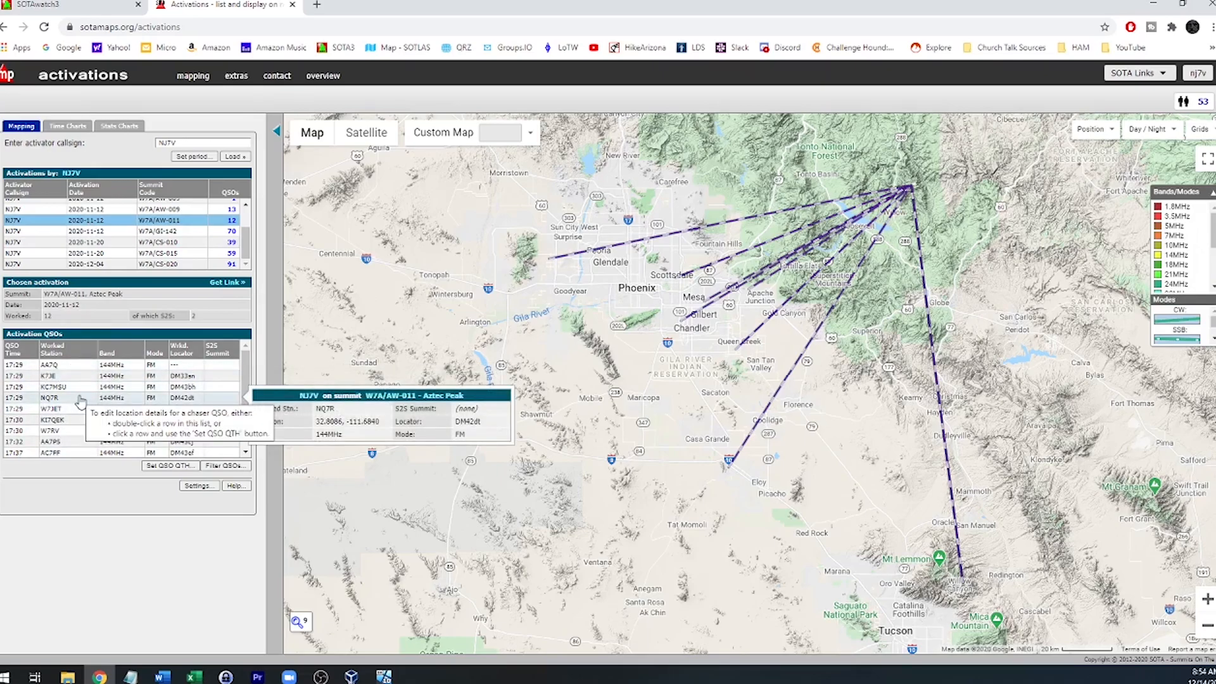
click(137, 6)
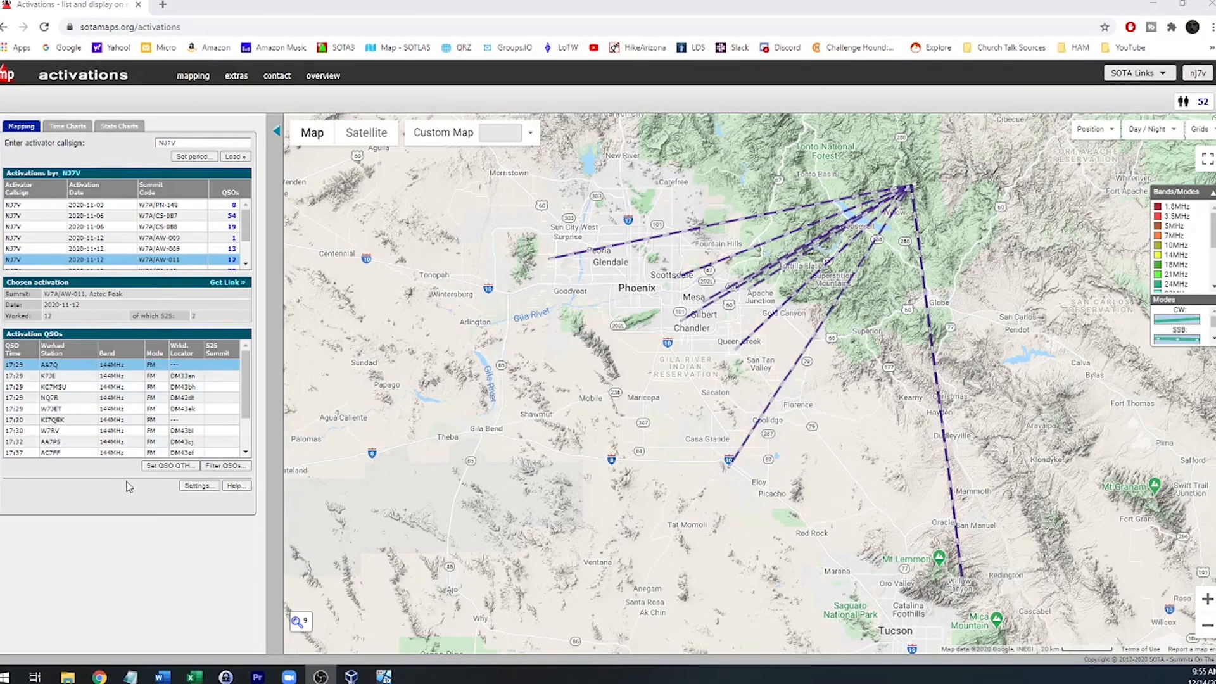
mouse_move(180, 507)
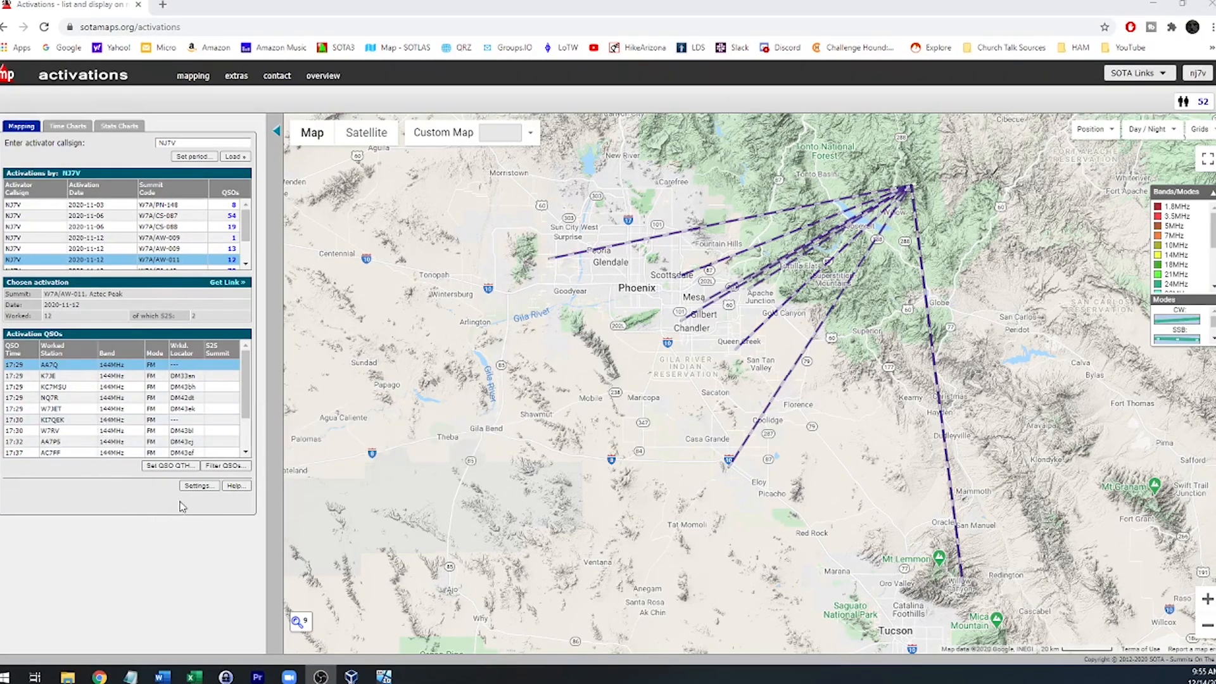
click(199, 486)
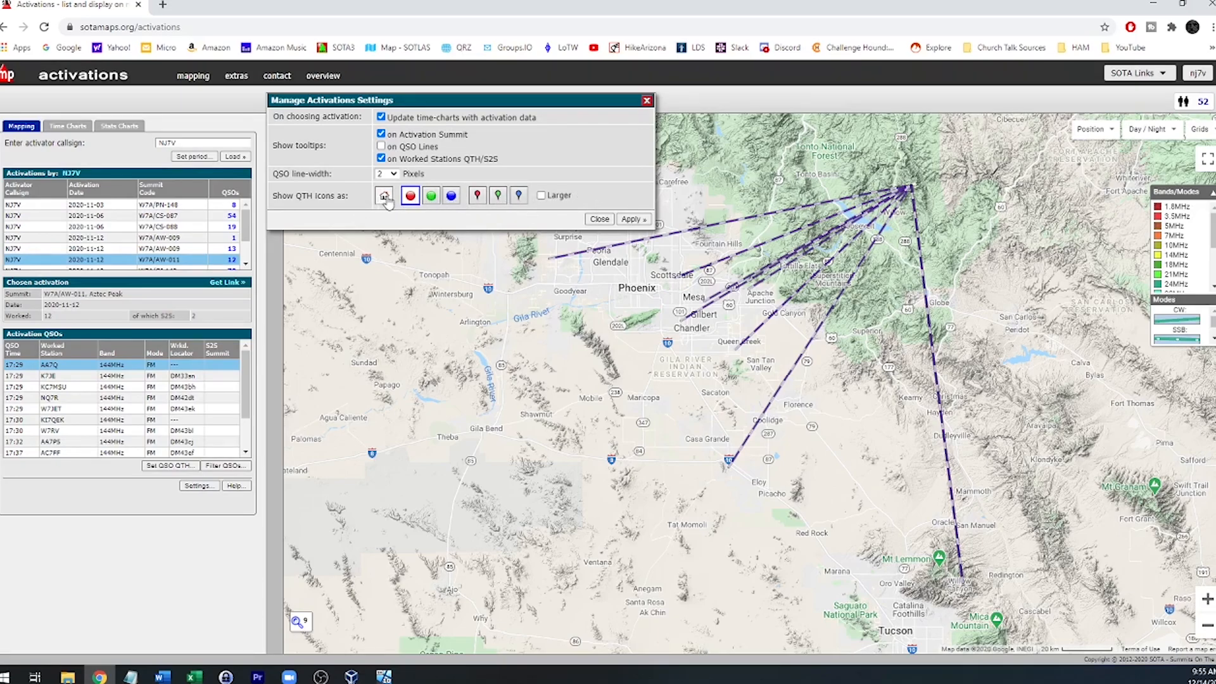
click(599, 218)
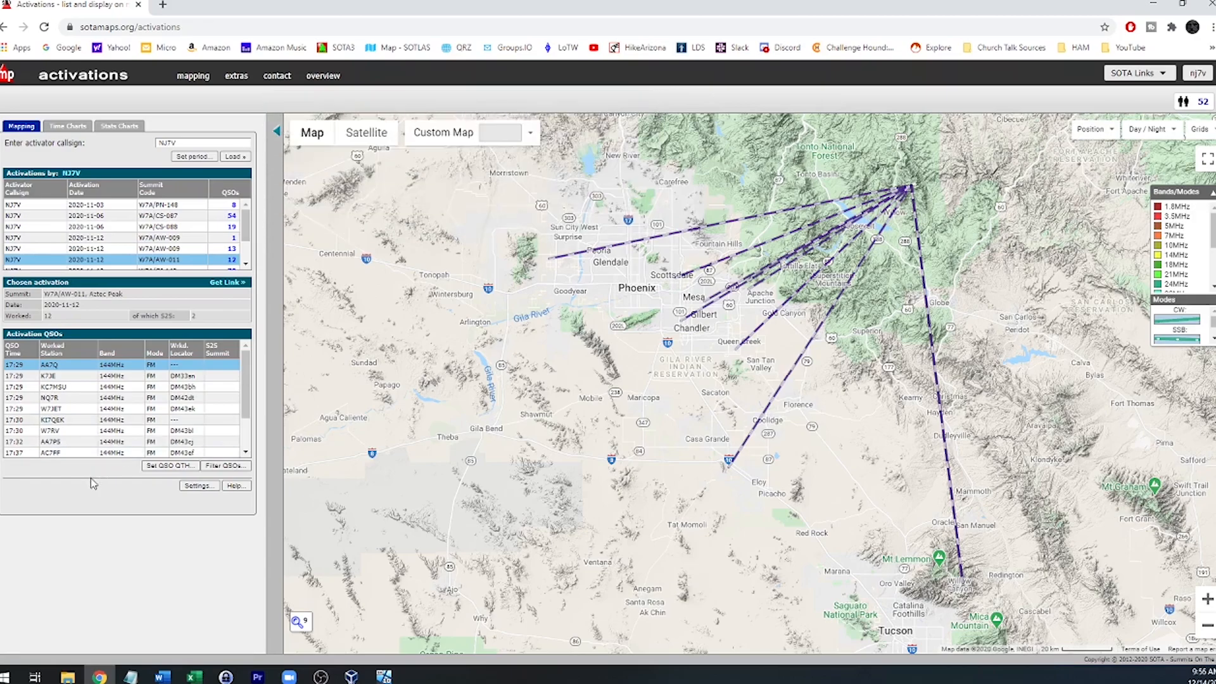
click(225, 466)
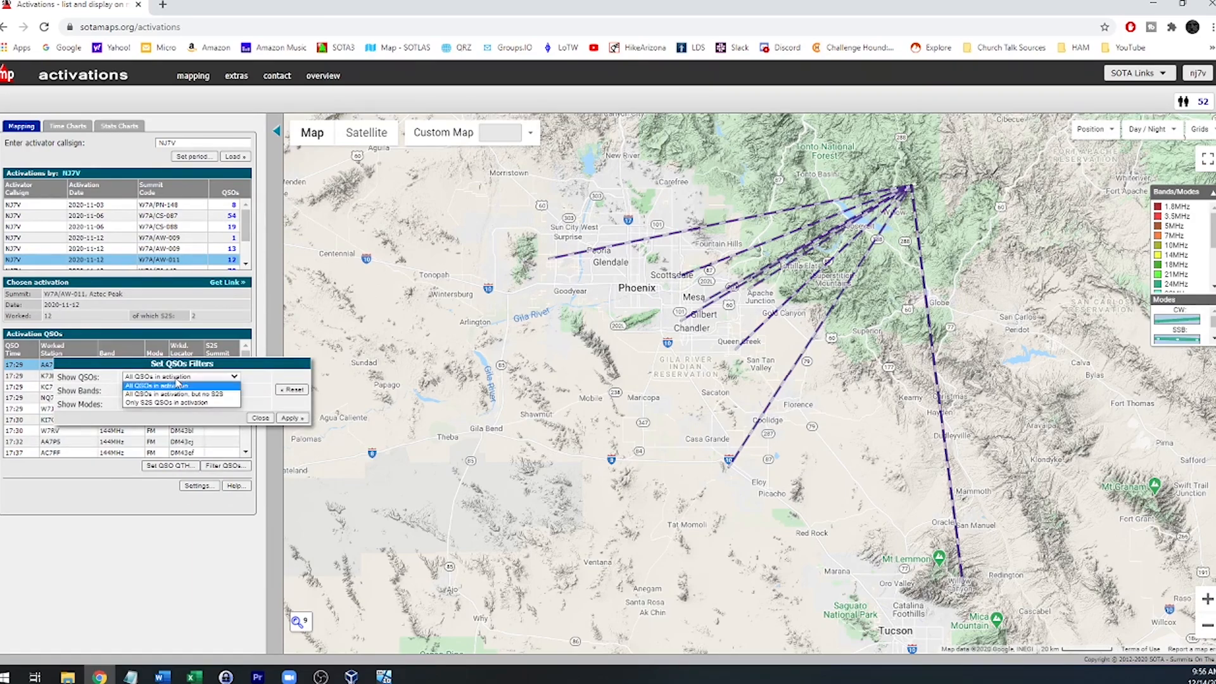
click(179, 376)
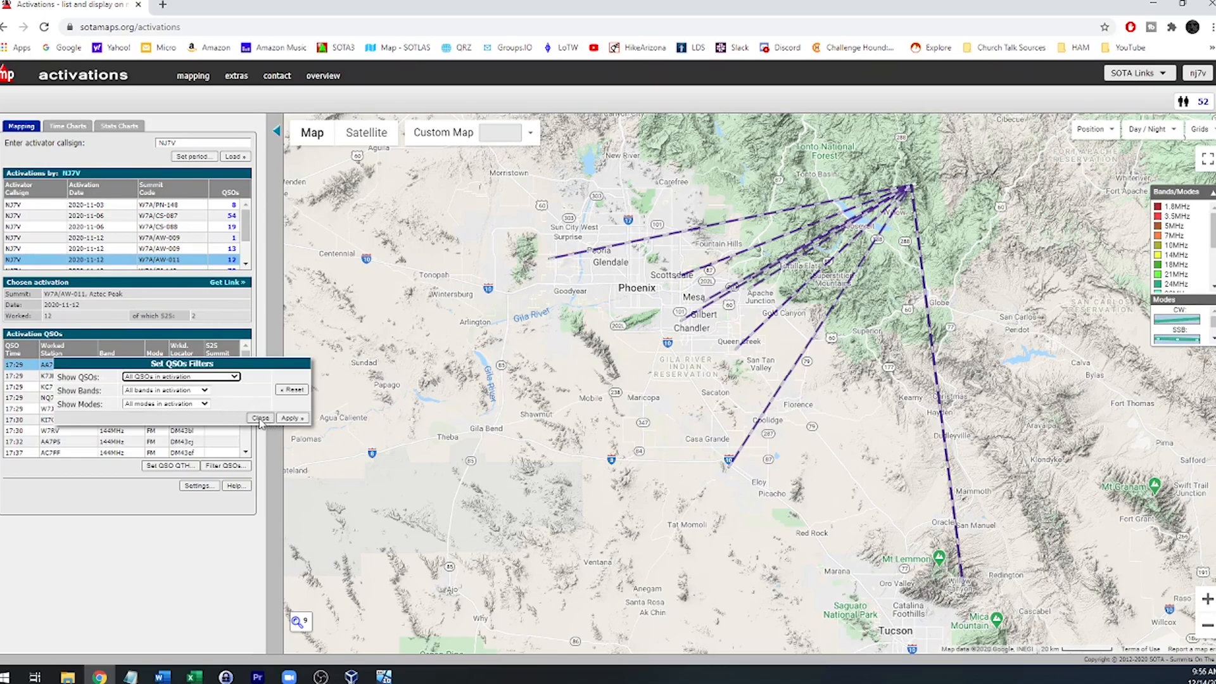
click(259, 418)
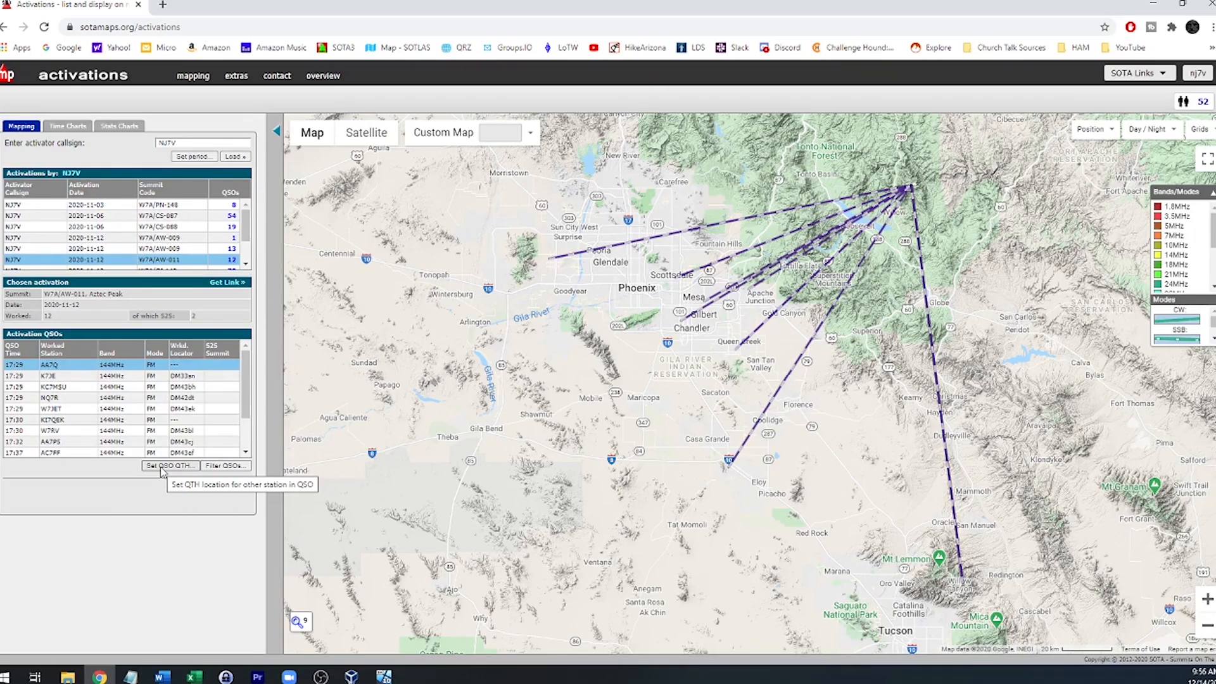
click(169, 465)
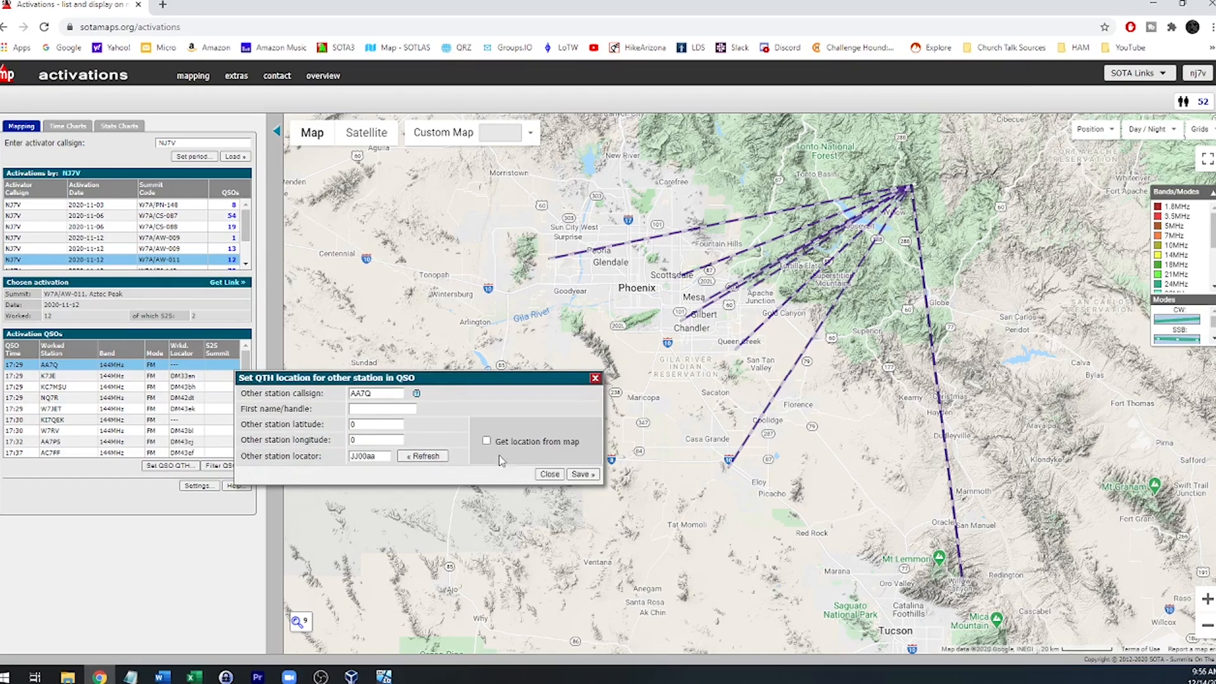
click(548, 474)
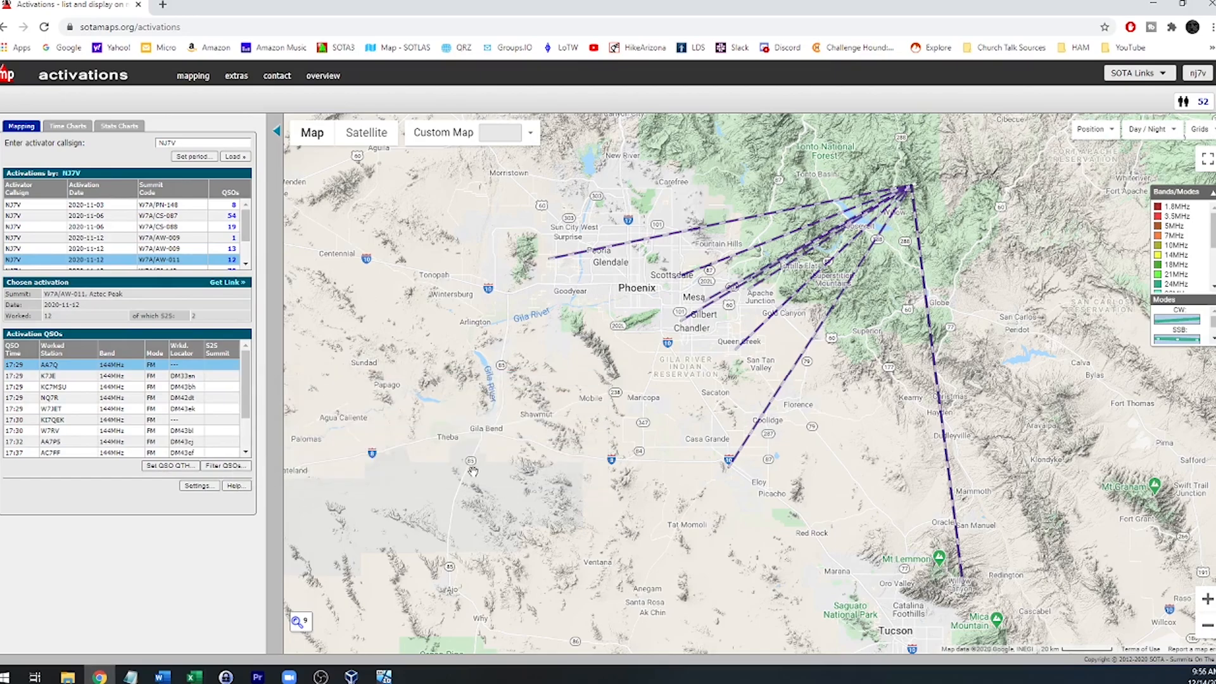
mouse_move(857, 287)
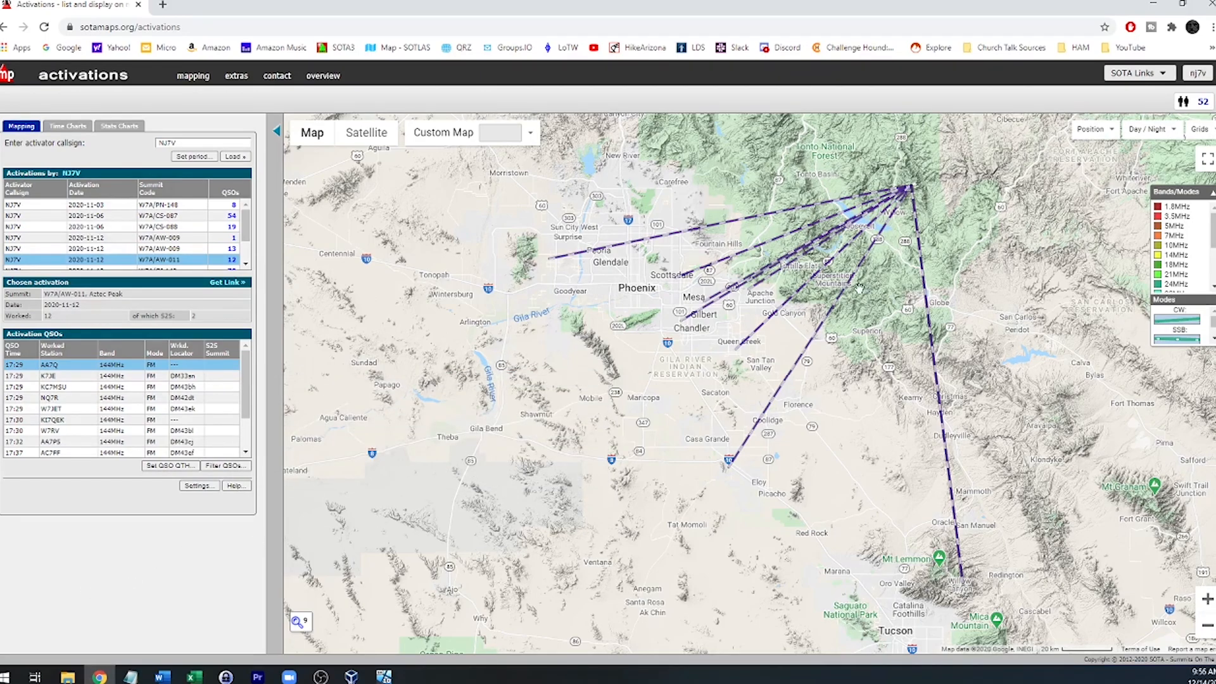
mouse_move(773, 324)
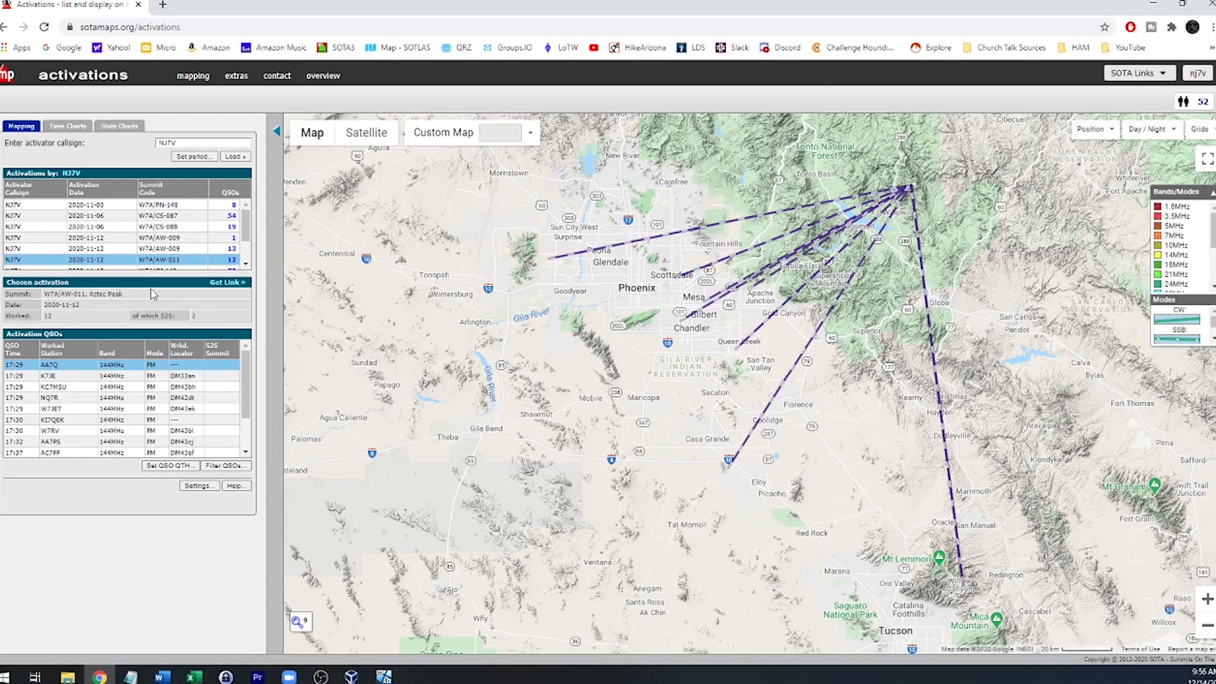
- Draw the W7A/CS-020 Rim Road Peak contact lines and zoom around the summit
click(117, 264)
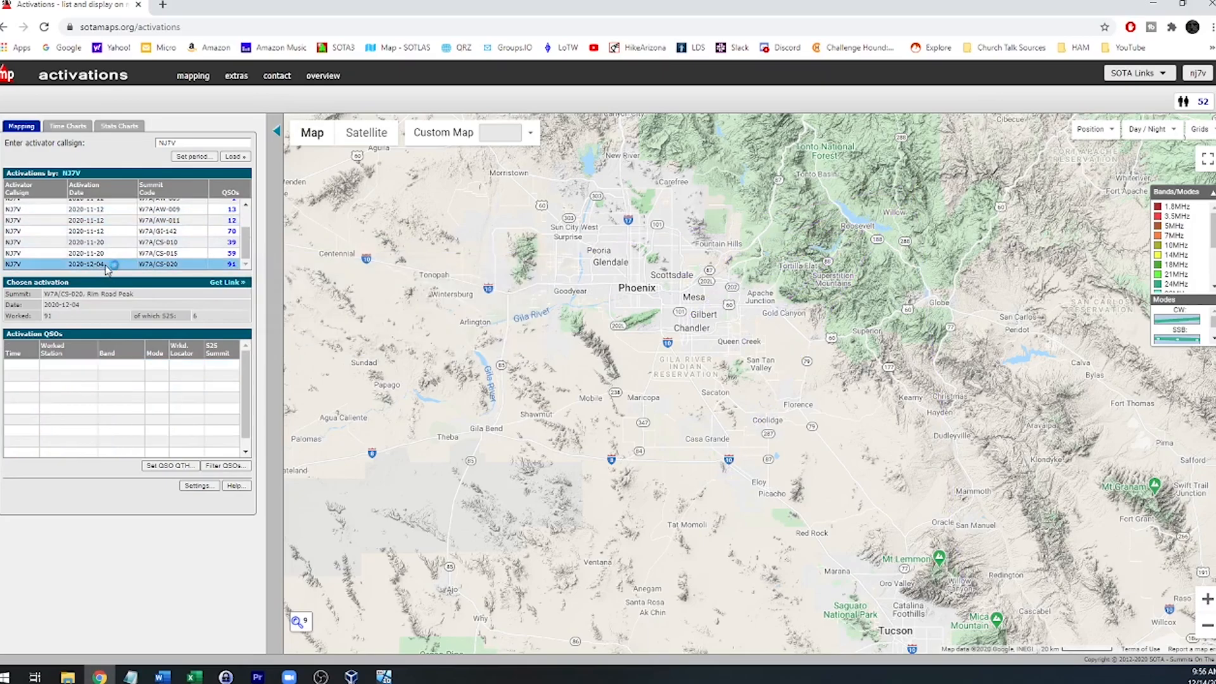
click(86, 263)
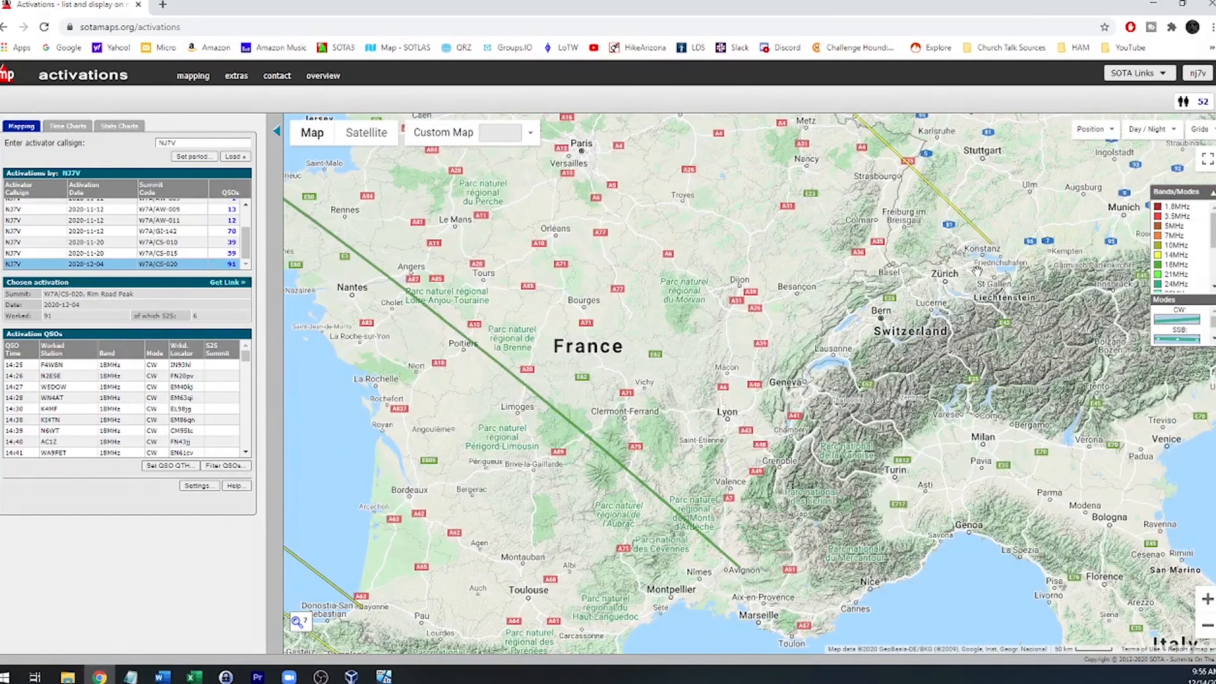
scroll(down, 3)
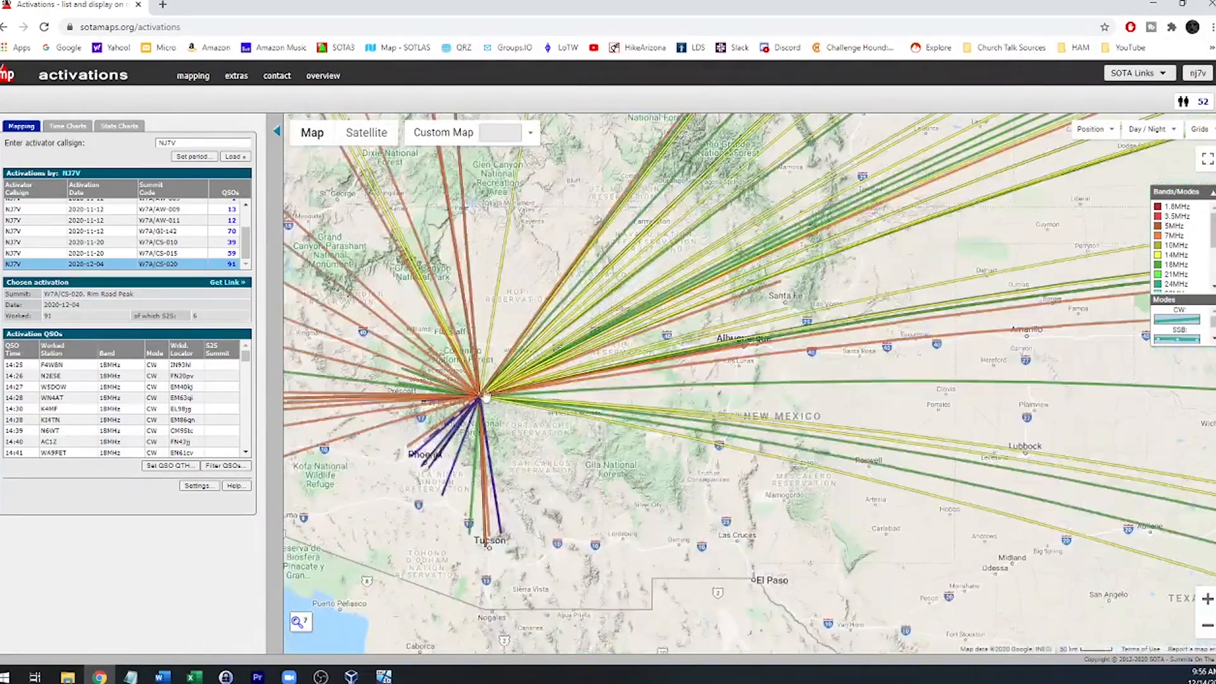
scroll(up, 3)
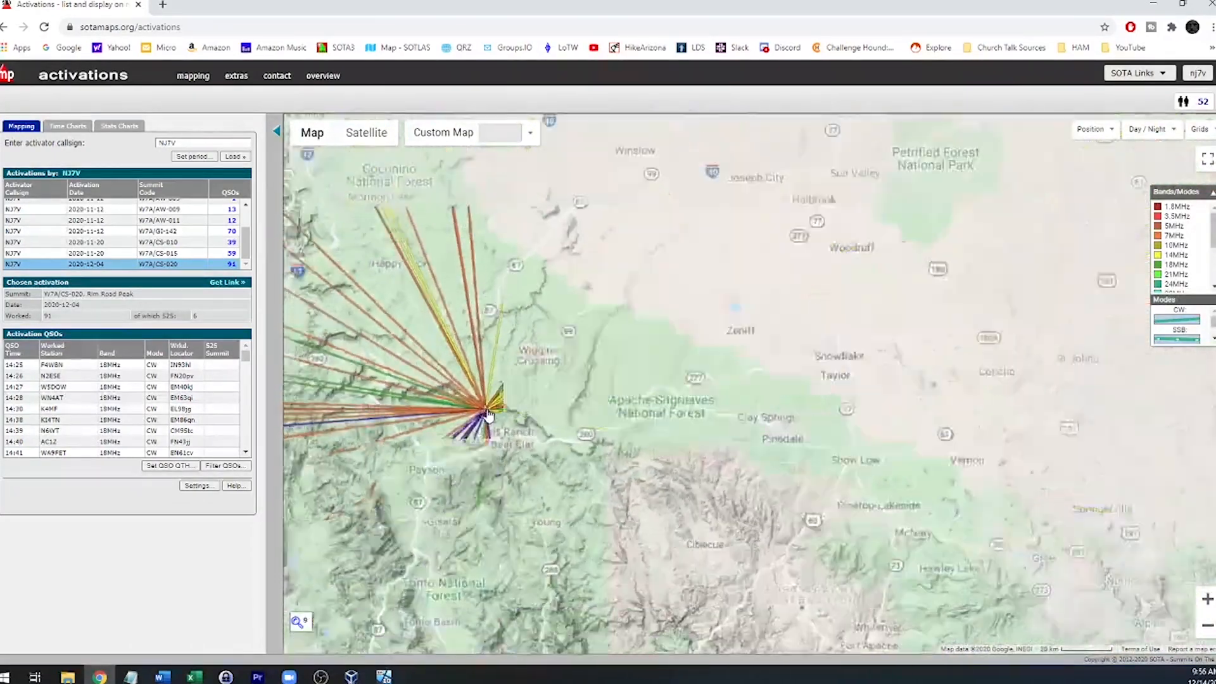